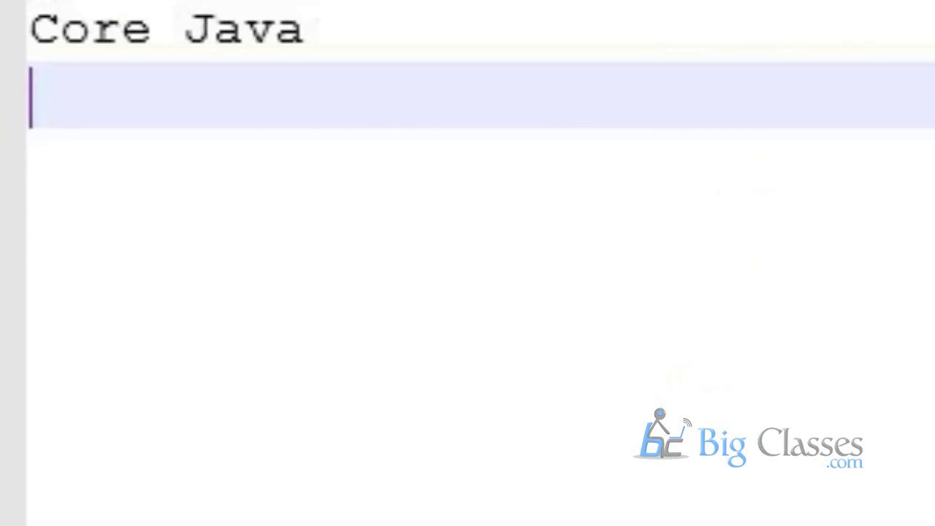
Step: Add the question heading 'WHat Java is?' below 'Core Java'
type("WHat Java is?")
type("OOP ")
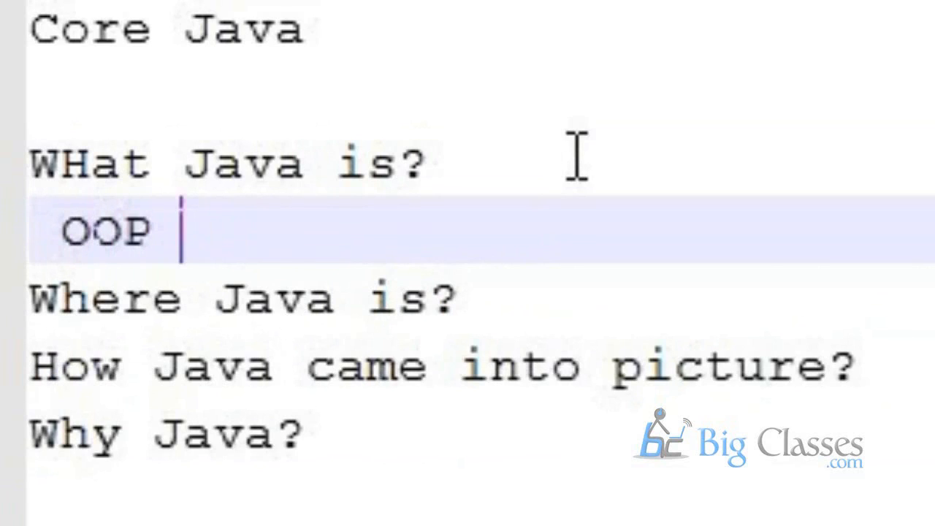
Step: Complete the first point to read 'OOP Programming Language:'
type("Programm")
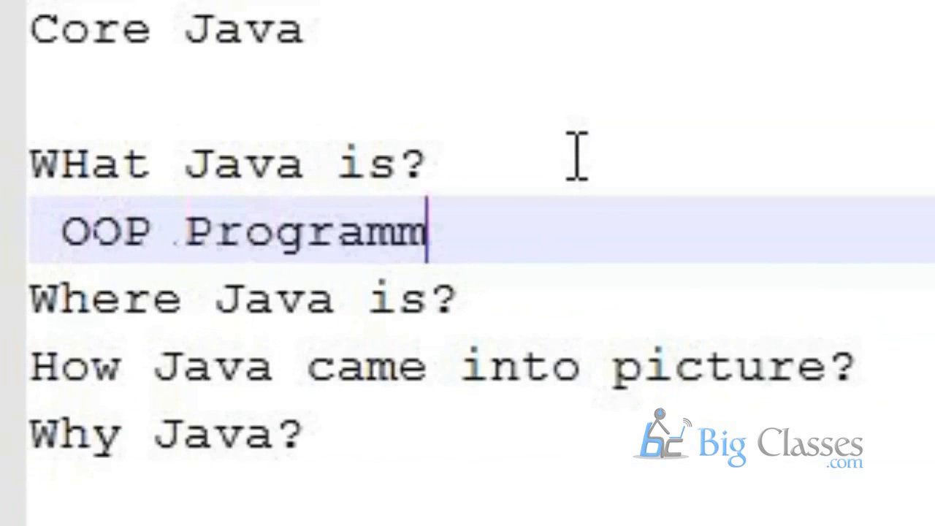
type("ing Language:")
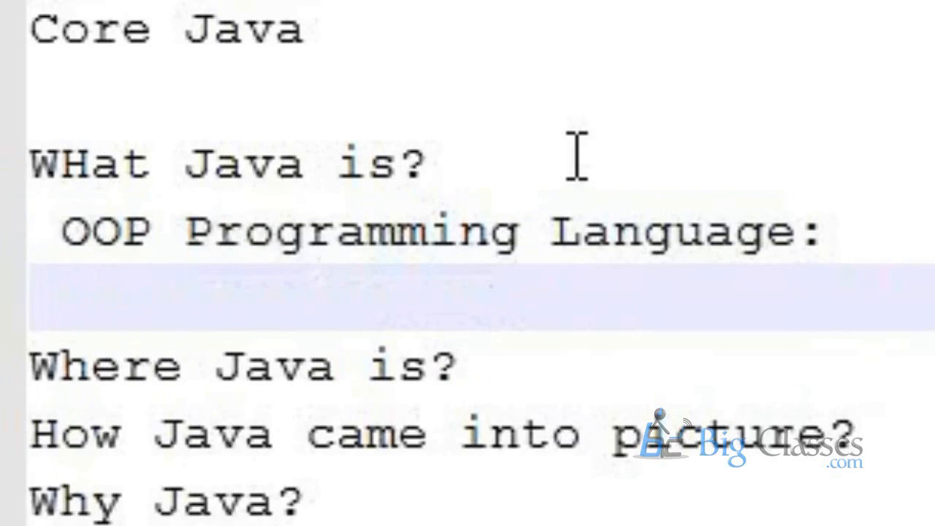
Step: Add the point 'Platform Independent :' under the OOP line
type("P")
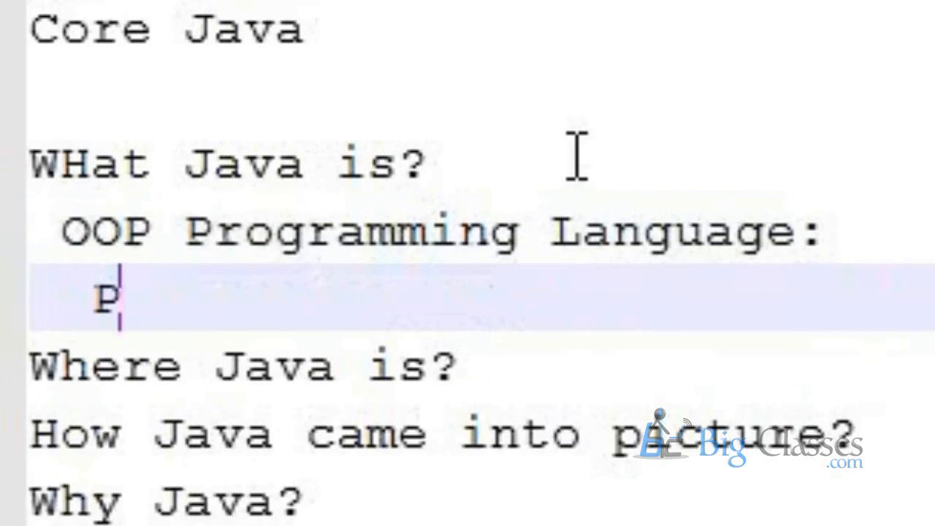
type("la")
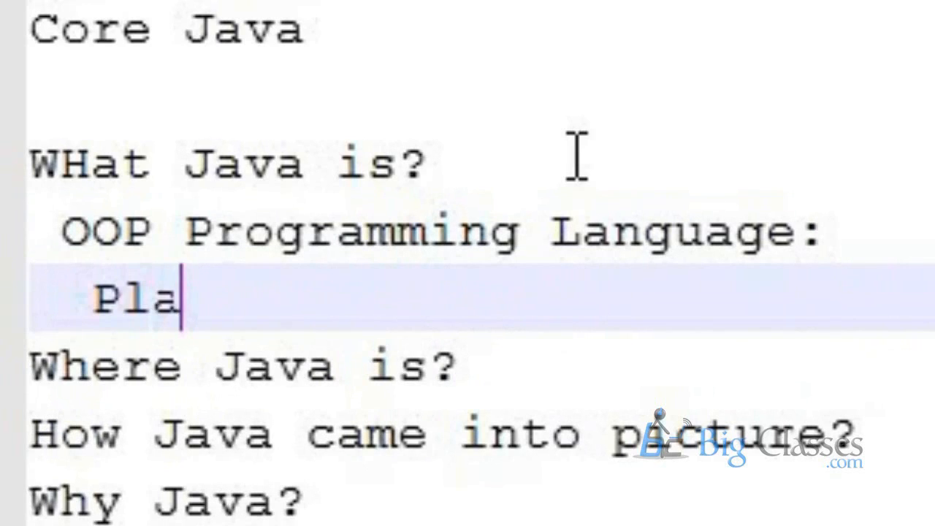
type("tform In")
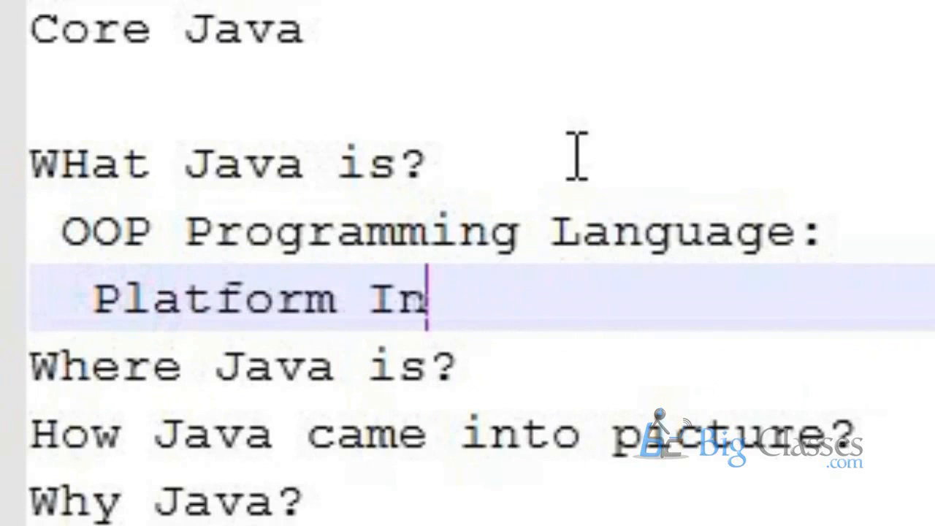
type("dependent :")
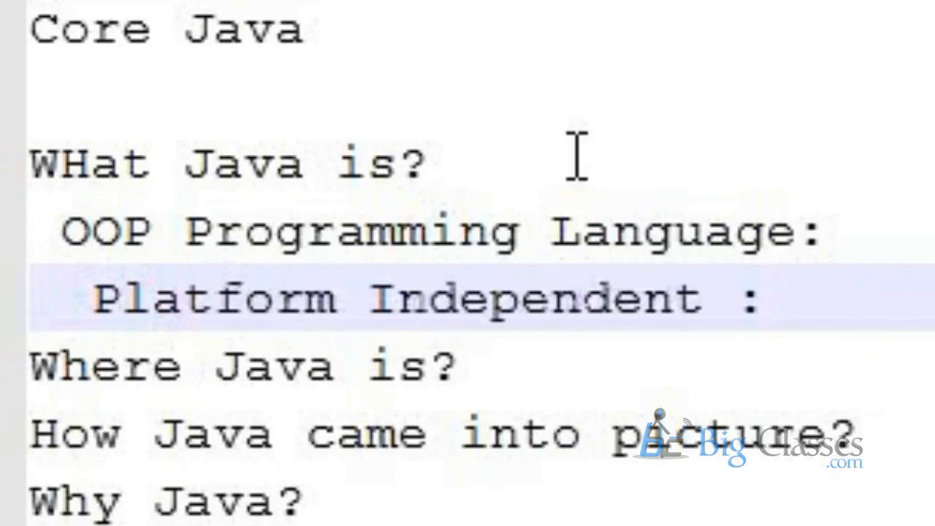
Step: Add the point 'Open source PRoduct.' as the third item under What Java is
left_click(763, 298)
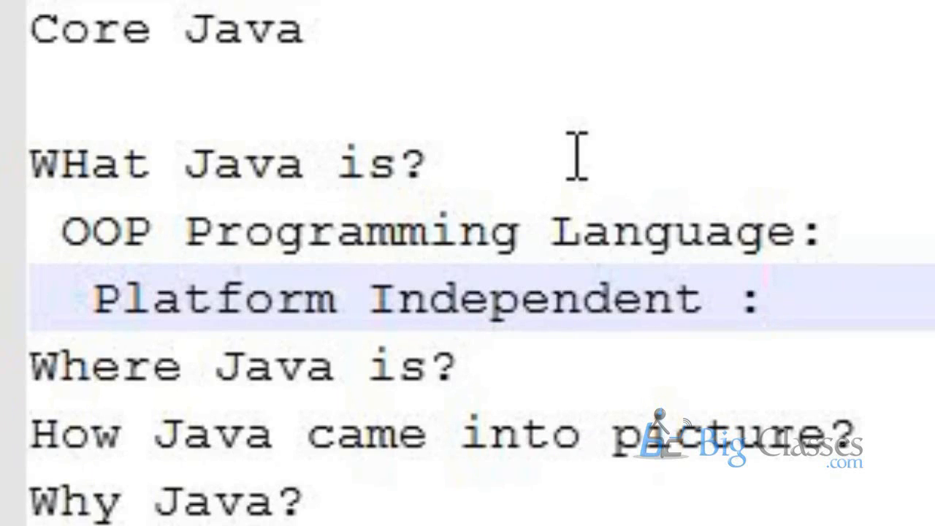
left_click(763, 298)
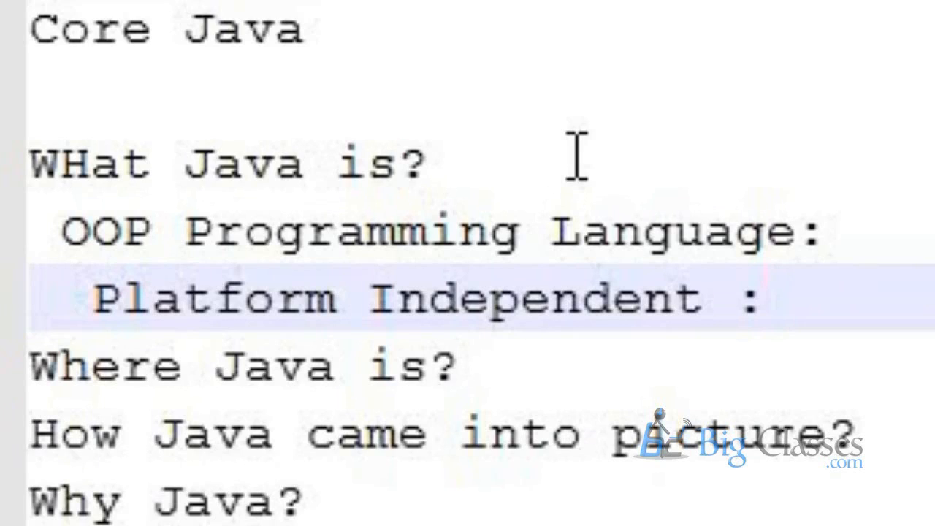
left_click(762, 299)
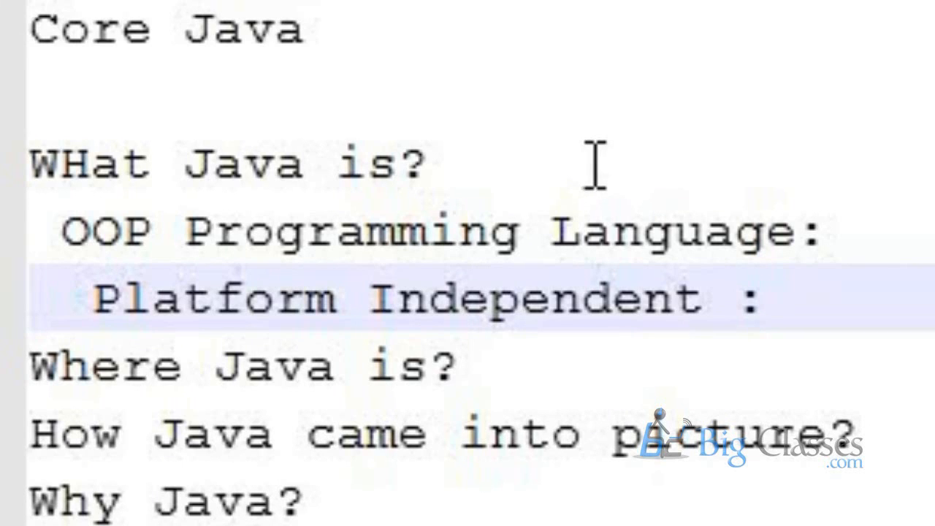
type("\\\\")
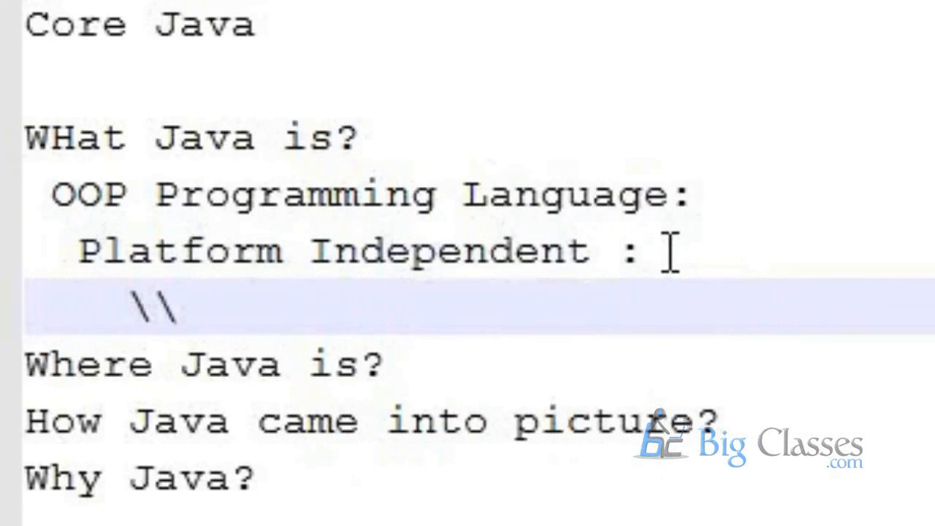
type("Open source PRoduct.")
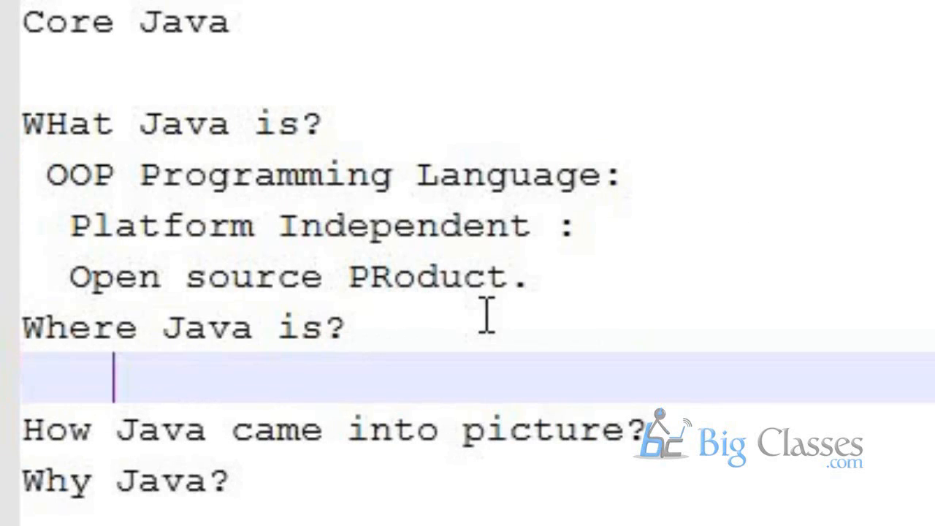
Step: Note '- technologies 3' under 'Where Java is?'
type("- techn")
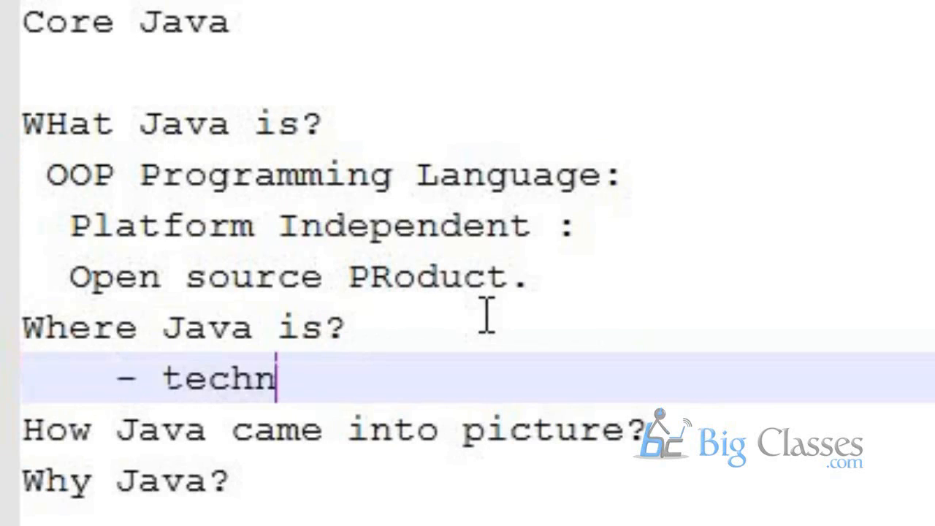
type("o")
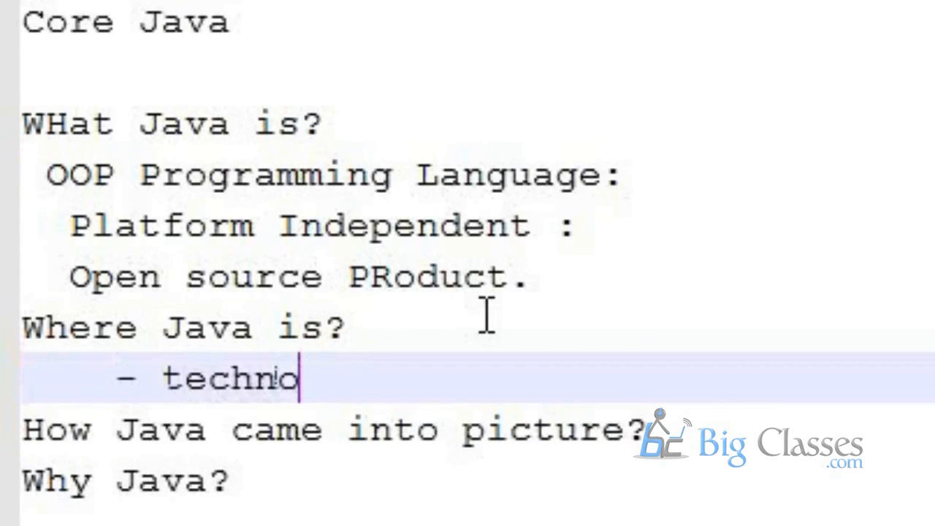
type("logies 3")
type("J2SE")
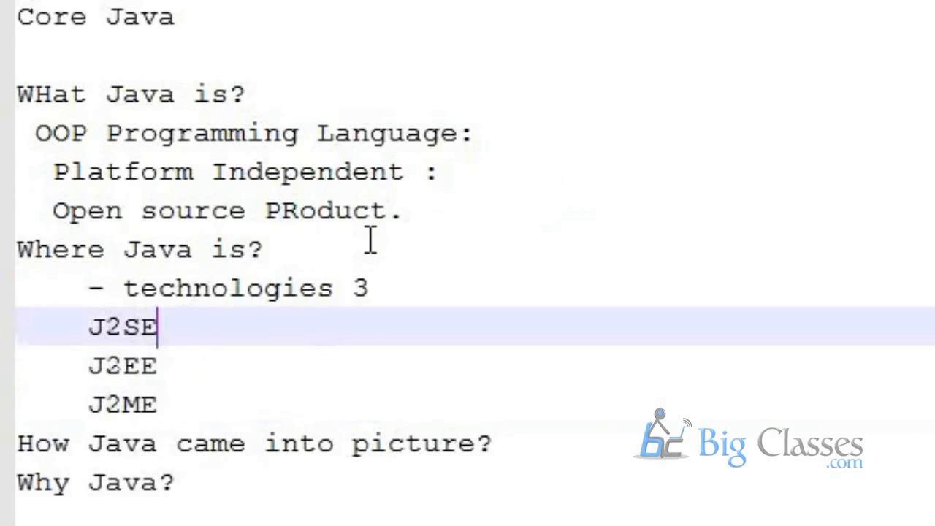
Step: List J2SE Java 2 Standard Edition, J2EE Enterprise Edition and J2ME Micro Edition
type("- Java 2 Standard Edition")
left_click(475, 365)
type(" - Java 2 En")
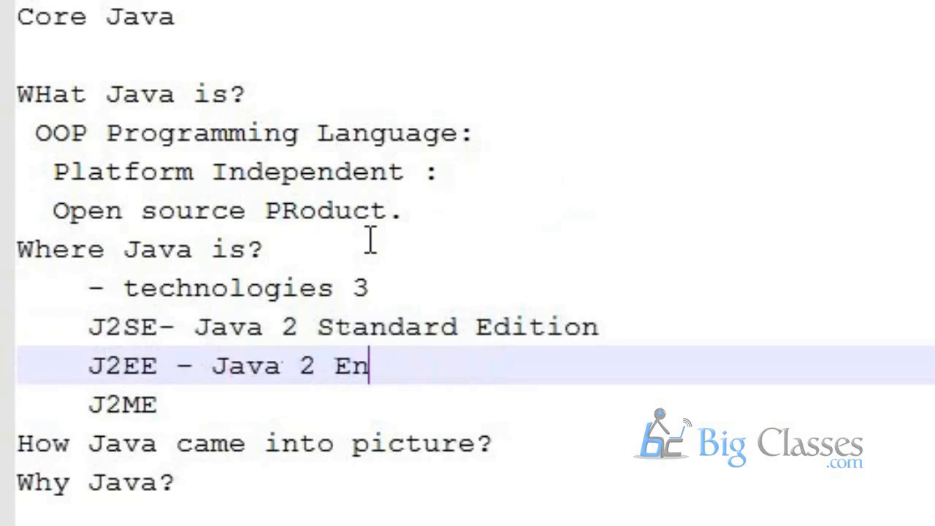
type("terprise Ed")
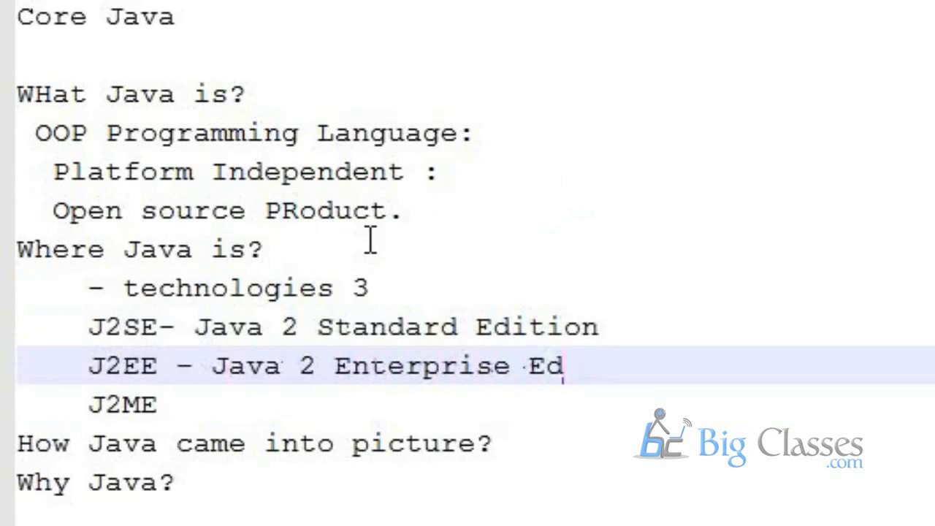
type("ition")
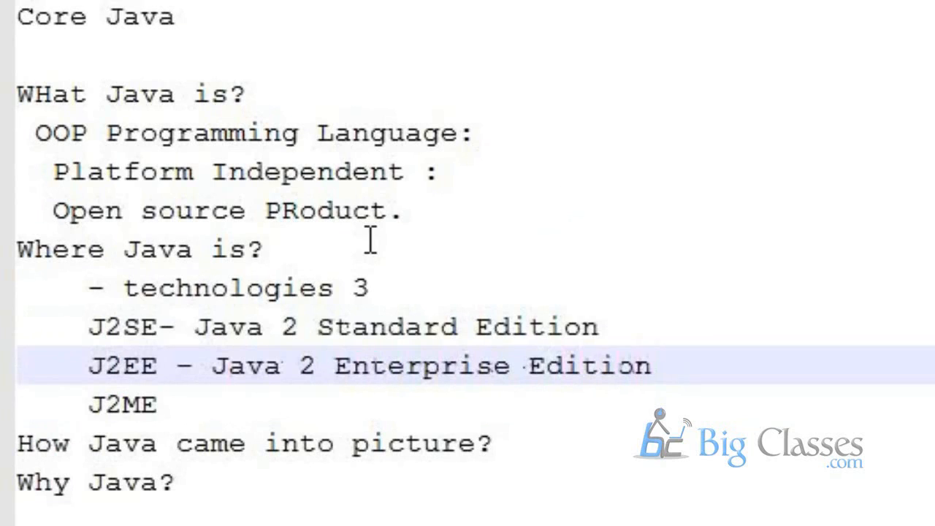
type("– Java 2 Micro Edit")
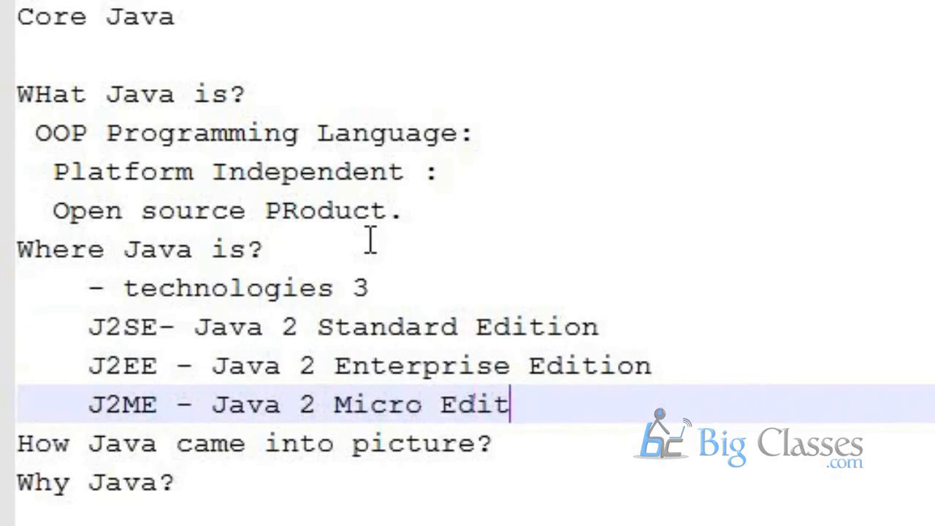
type("ion")
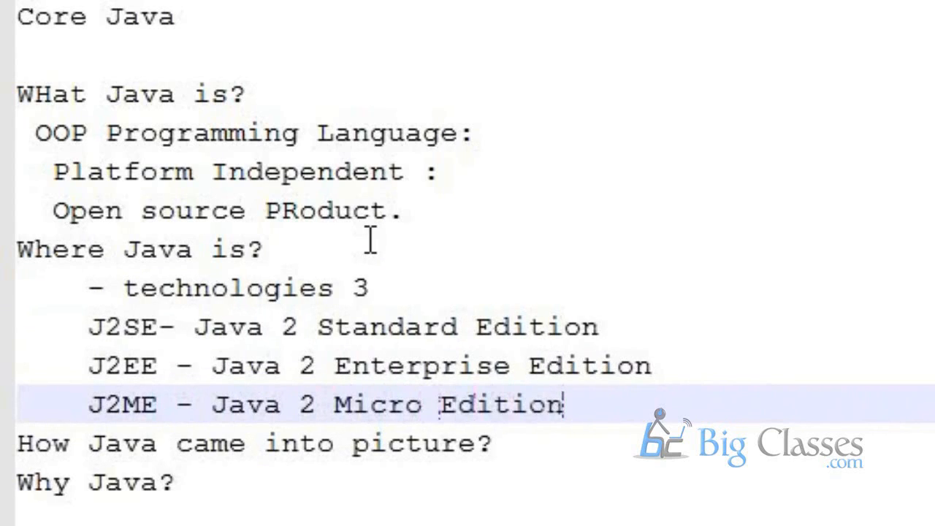
type("/")
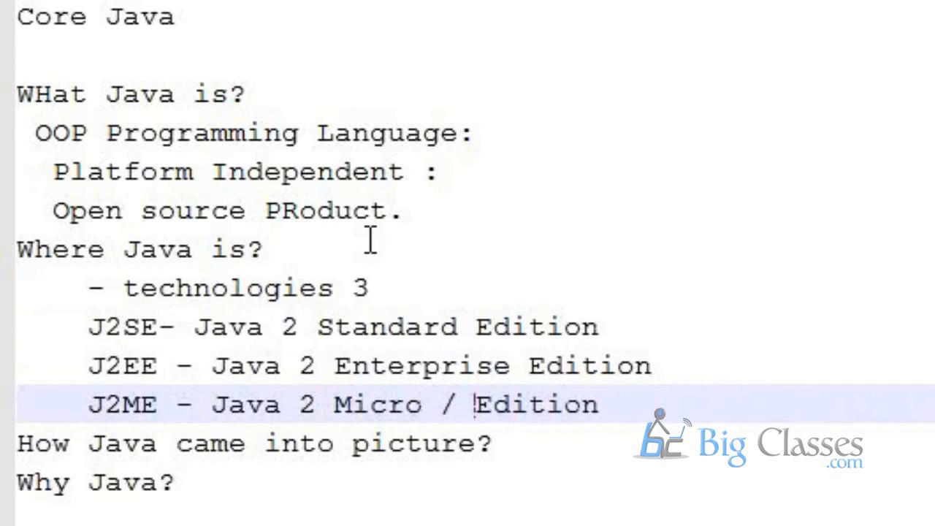
Step: Make J2ME read 'Micro / Mobile Edition' and tag J2SE with 'Desktop Applications'
type("M")
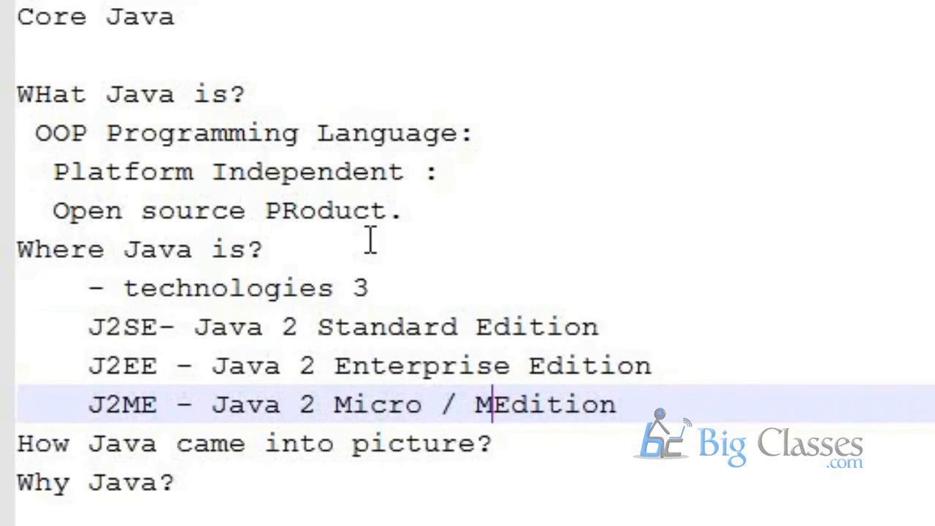
type("obile")
left_click(475, 326)
type("   --  Desktop")
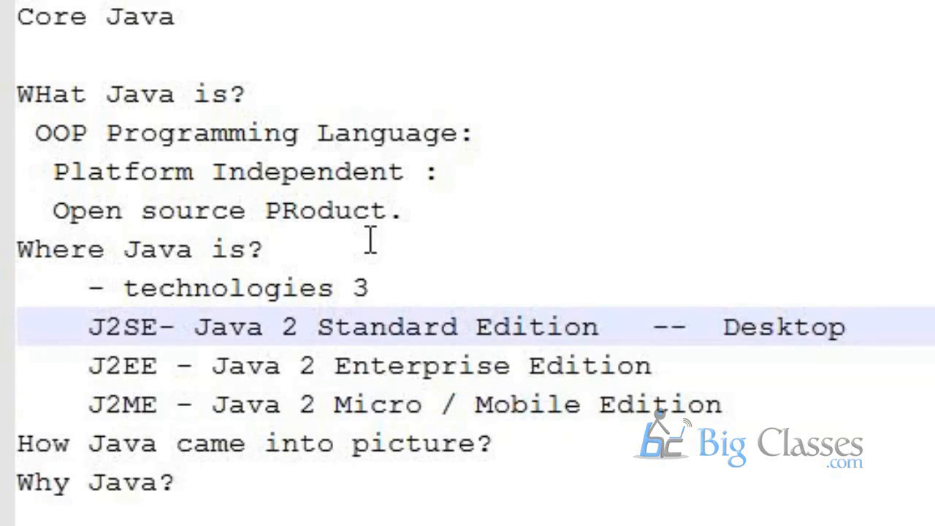
type("Applications")
left_click(368, 365)
type(" --")
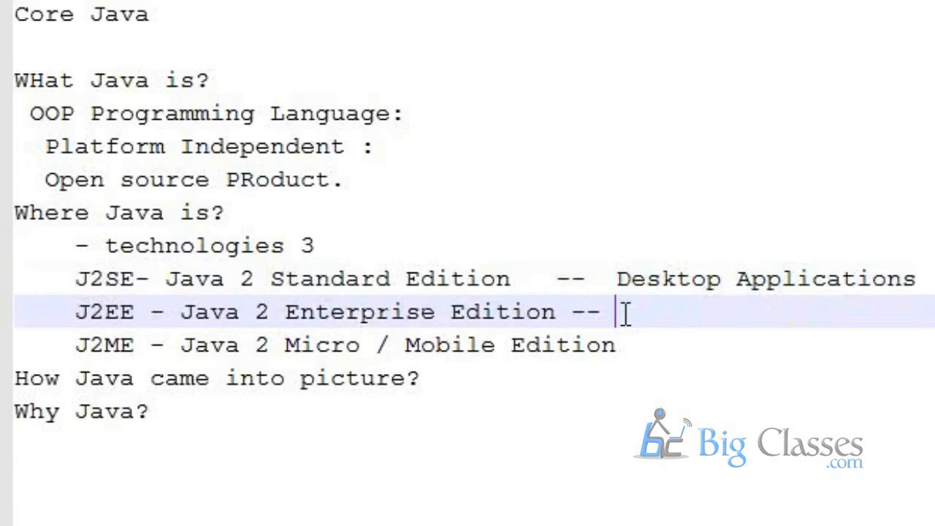
Step: Tag the J2EE line with 'Web applications/Enterprise applications'
type("Web applications/")
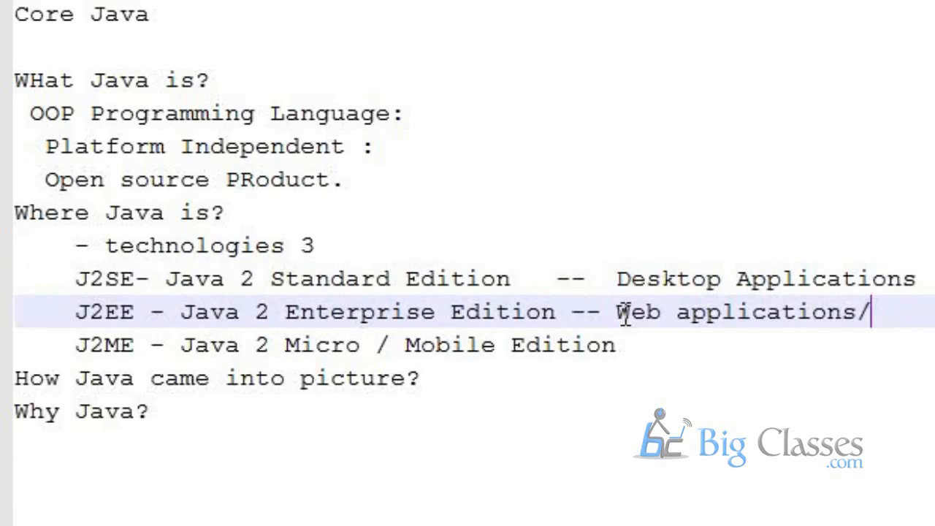
type("Enterprise applications")
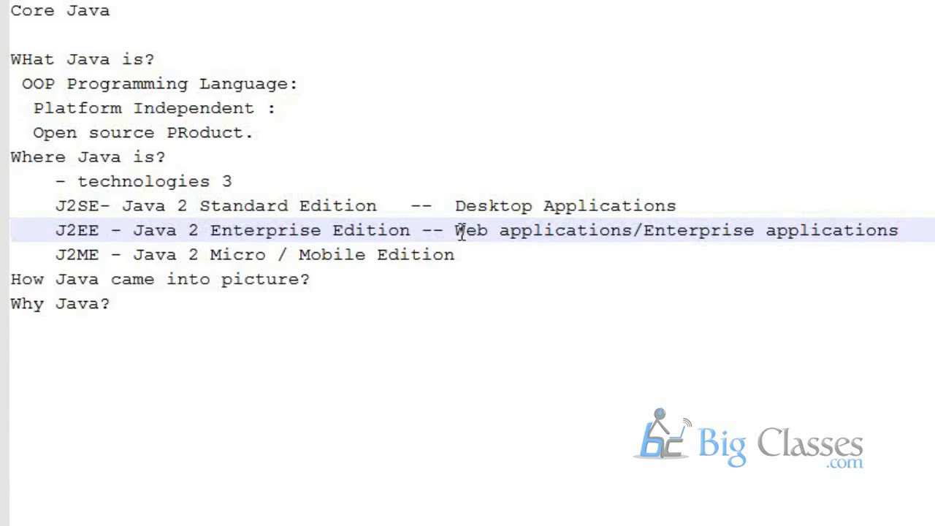
mouse_move(657, 210)
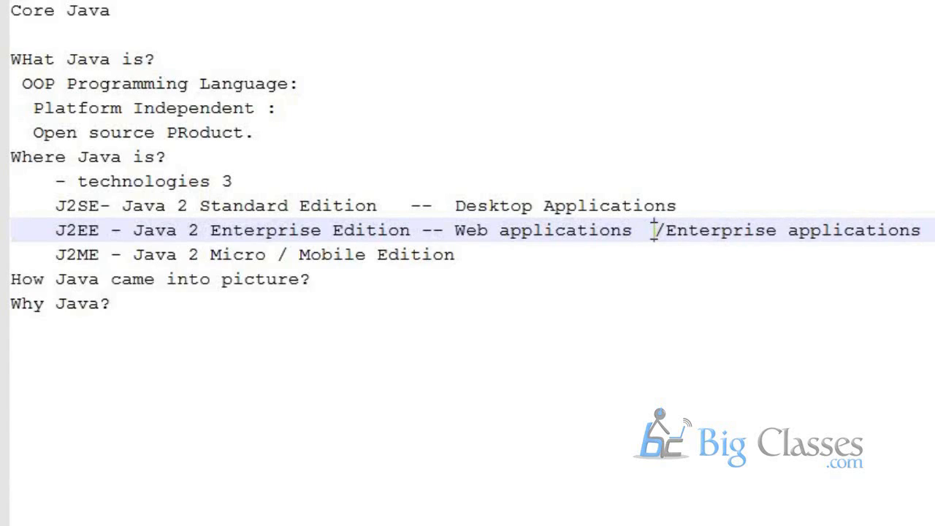
Step: Prefix the J2SE line with the newer name 'JSE-'
left_click(596, 254)
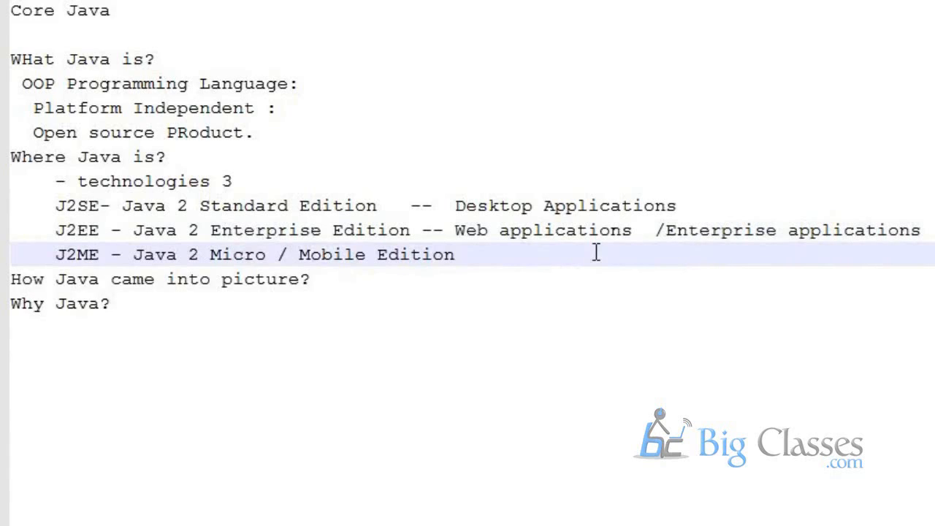
left_click(452, 254)
type(" -")
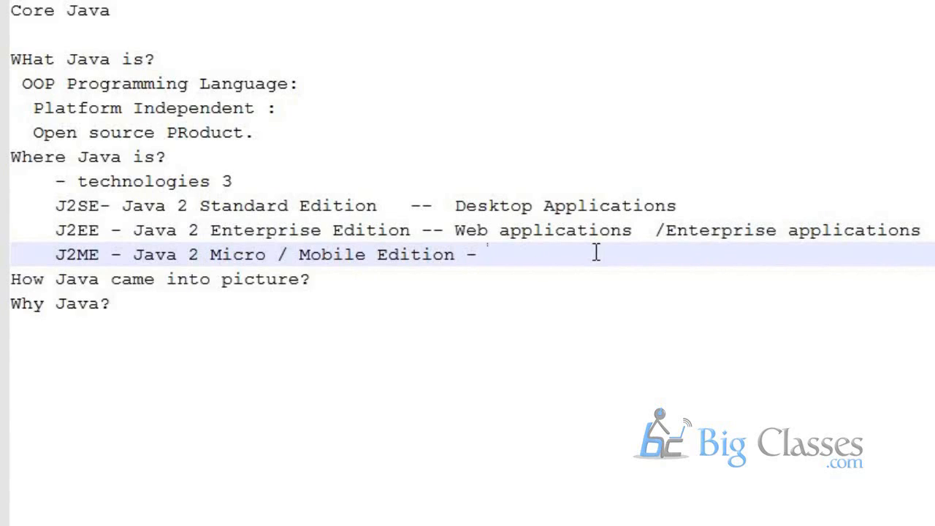
mouse_move(716, 203)
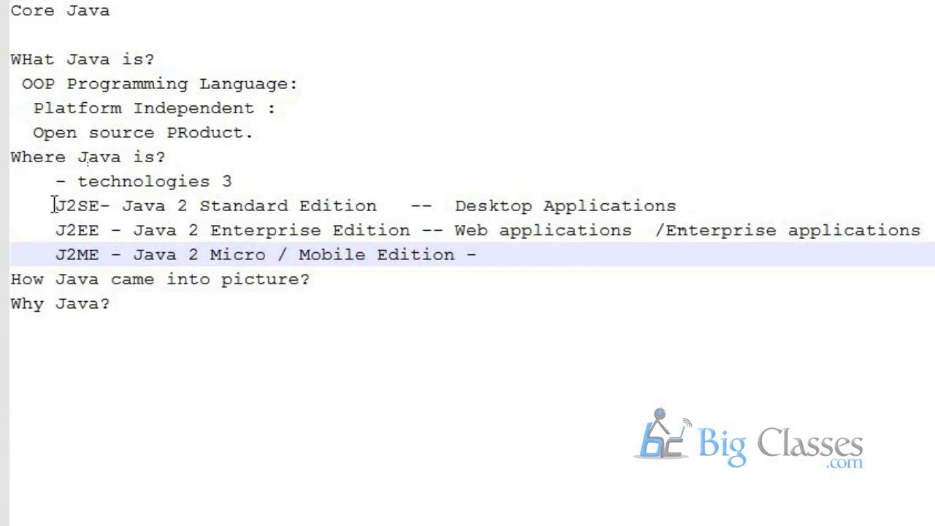
left_click(488, 254)
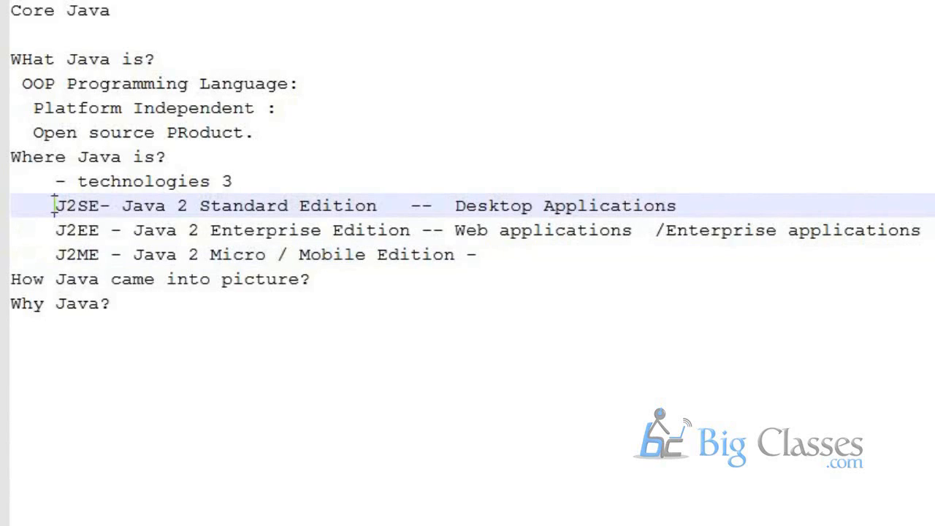
type("JSE-")
left_click(487, 230)
type("JEE - ")
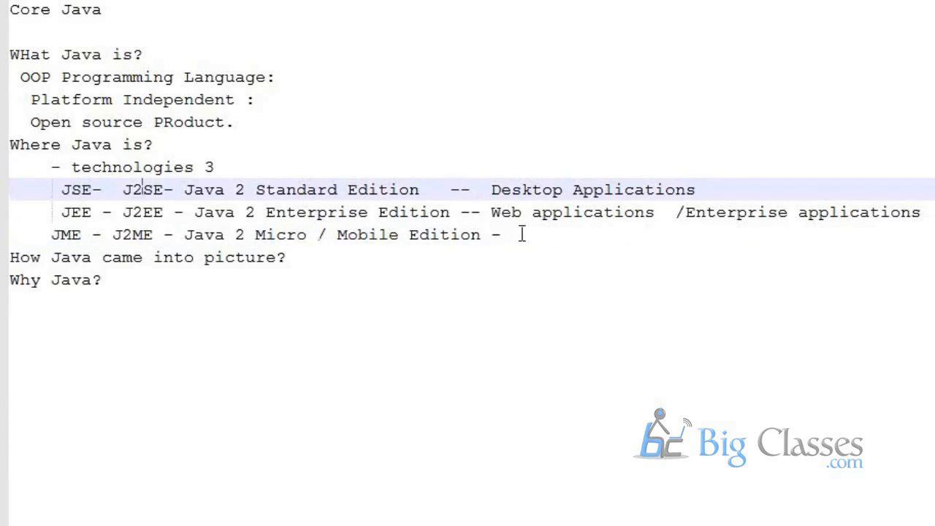
left_click(330, 257)
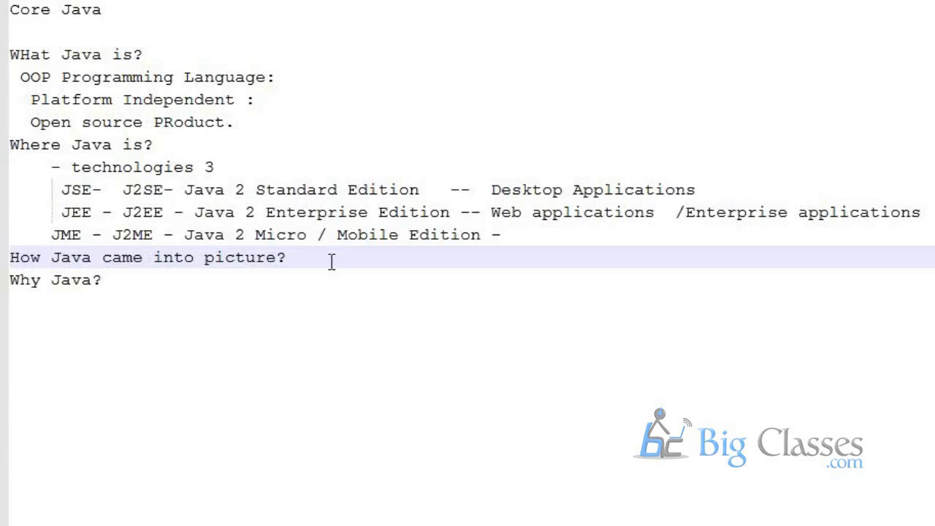
Step: Write '1990s TIme Line : Sun Micro systems' under 'How Java came into picture?' with a new line below
type("1990s")
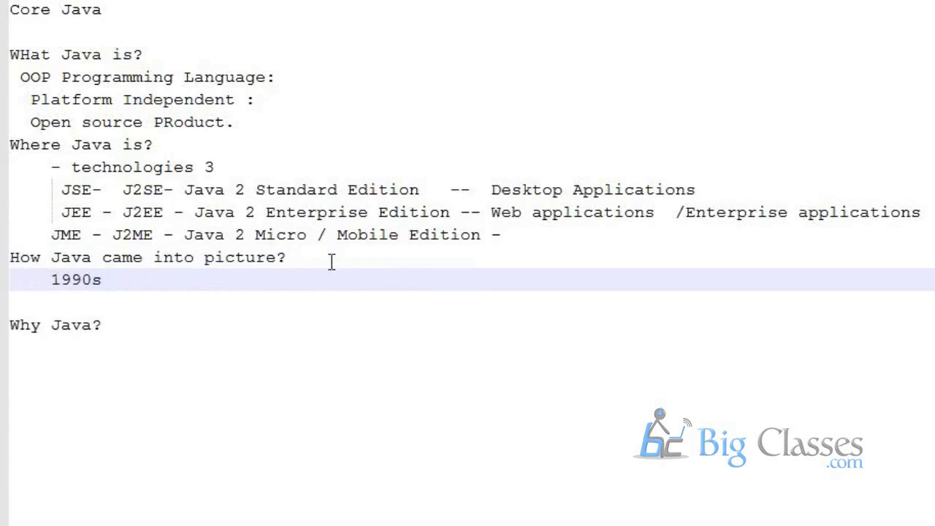
type("TIme Line : Sun Micro systems")
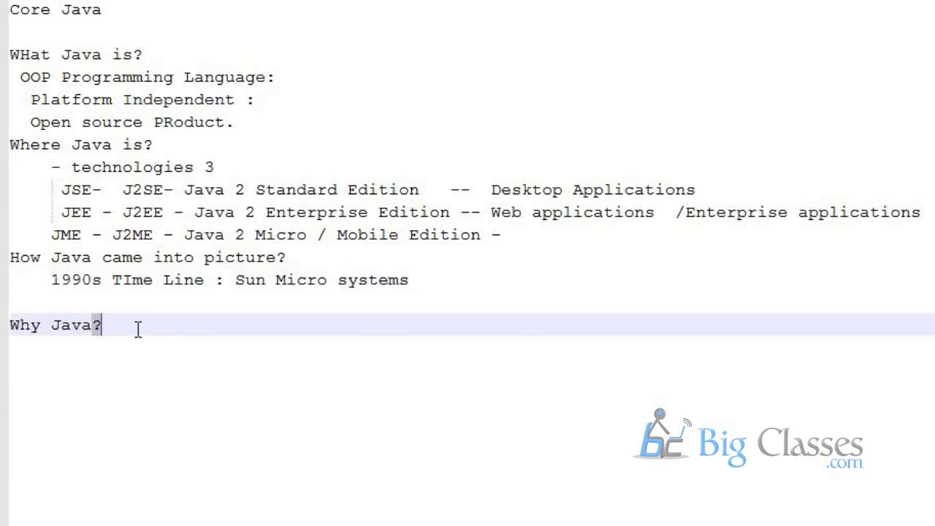
left_click(411, 280)
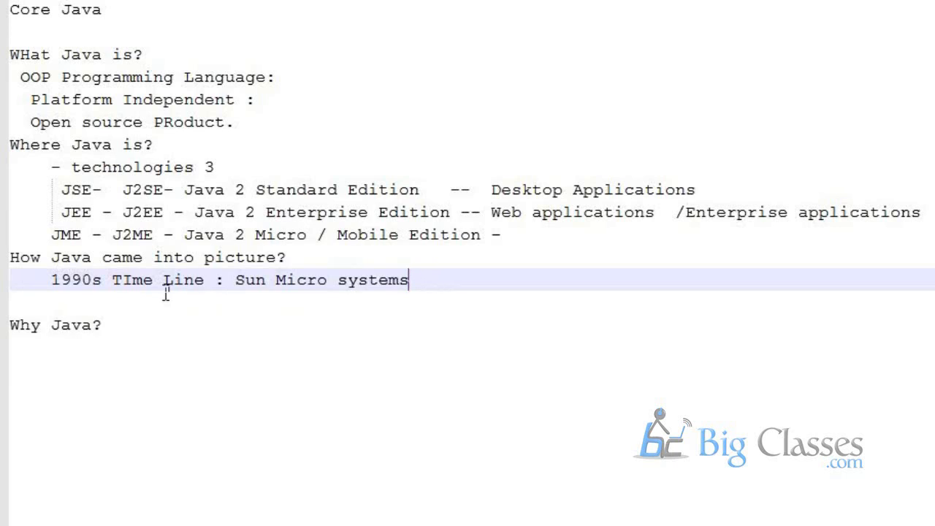
mouse_move(435, 283)
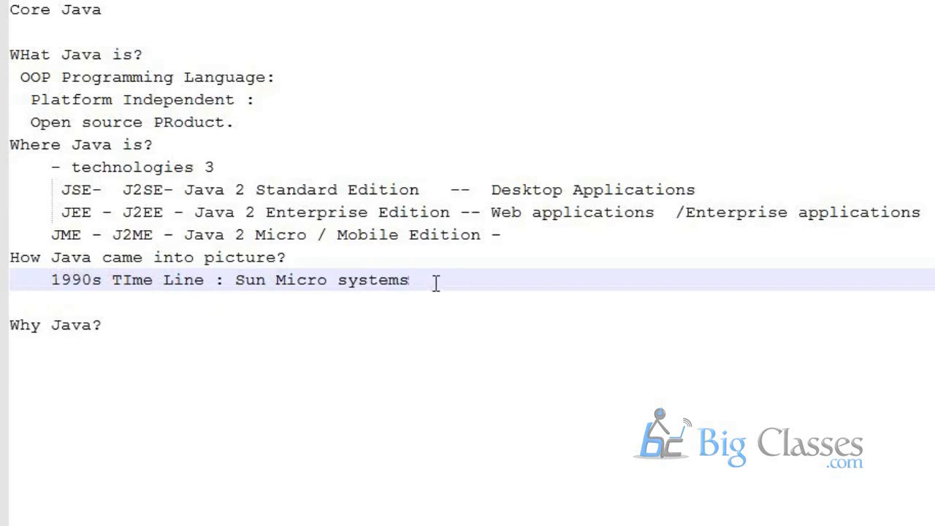
key("Return")
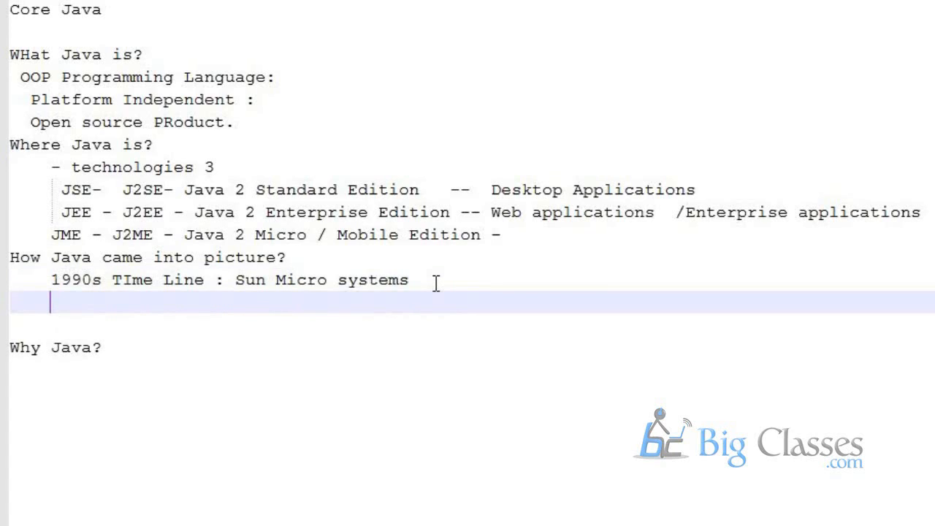
Step: Add the line 'Project : Green Project - James Gosling'
type("P")
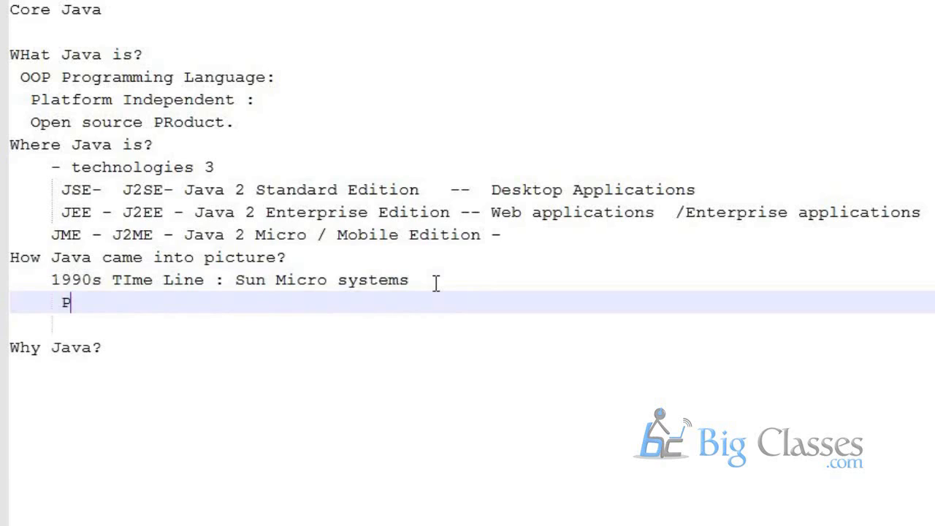
type("ro")
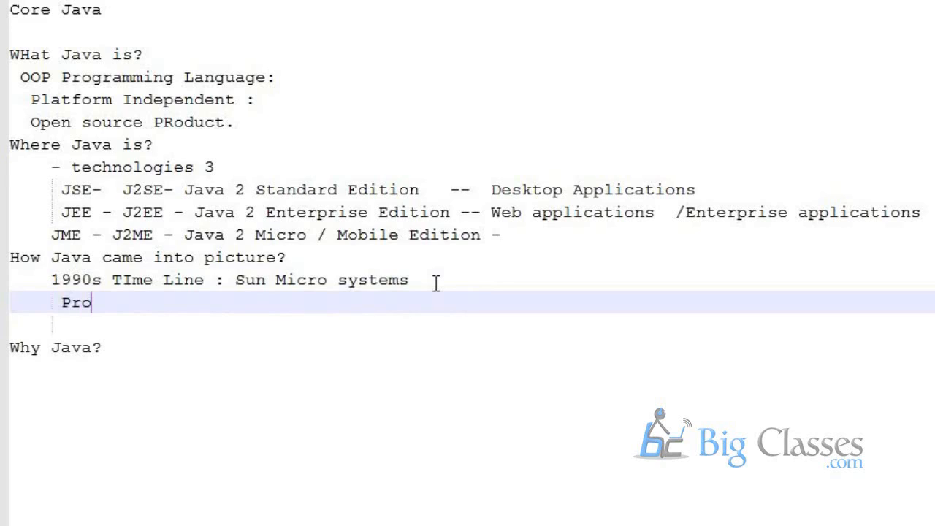
type("ject : Green Project")
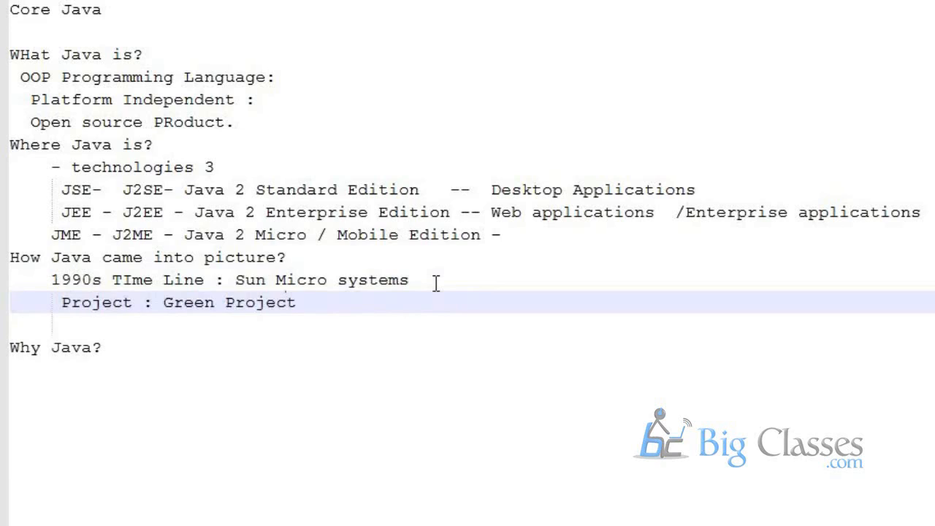
type("-")
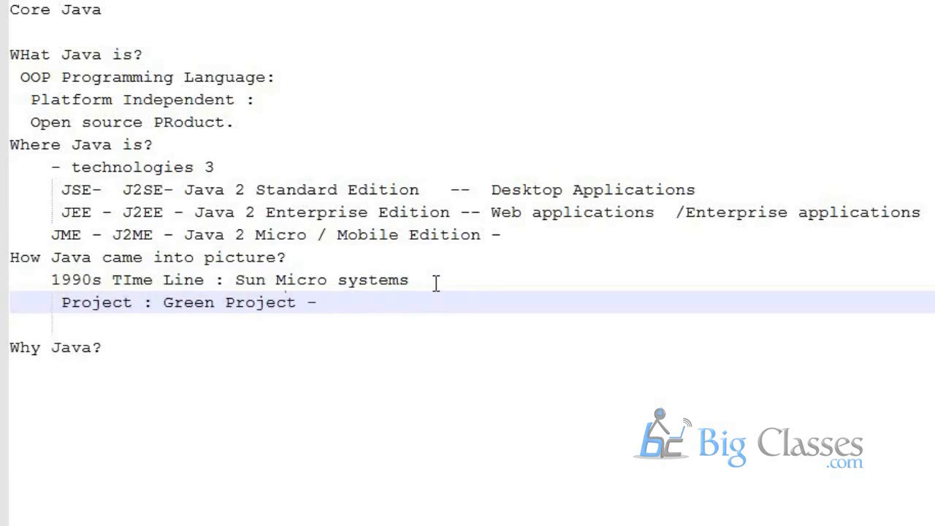
type("James Gosling")
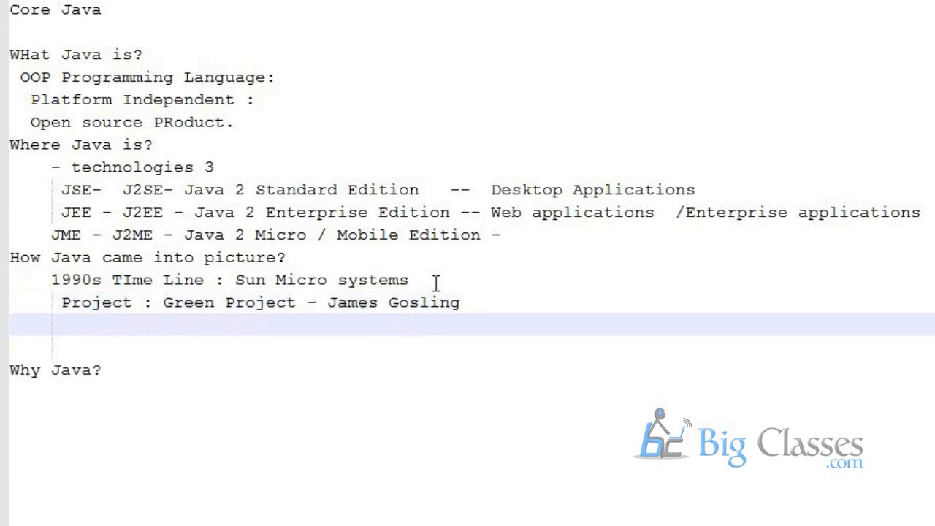
Step: Add the Objective line: Develop a Programming Language: add intelligence to consumer electronics
type("o")
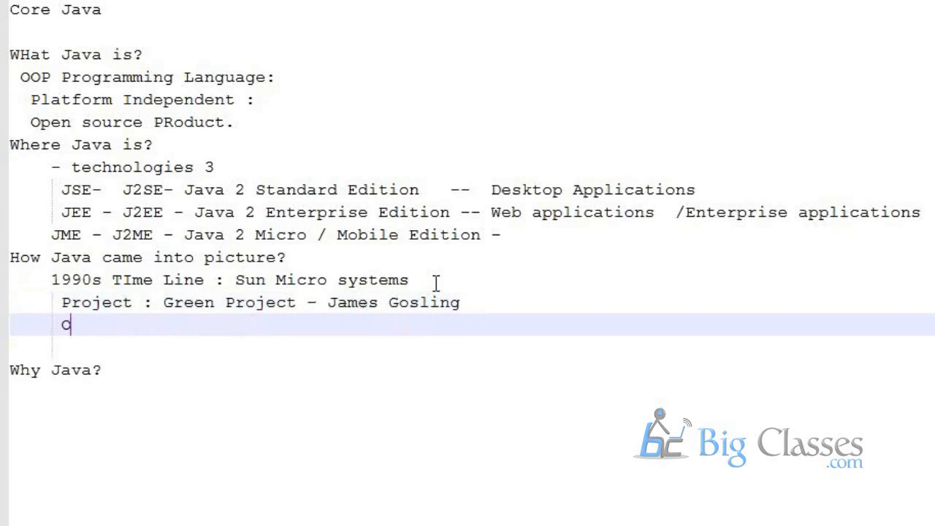
type("bjectiv")
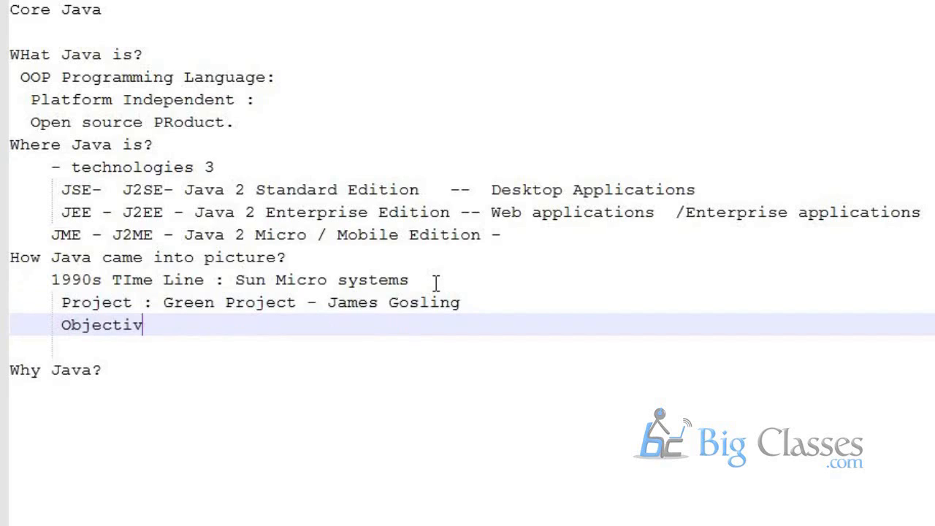
type("e:")
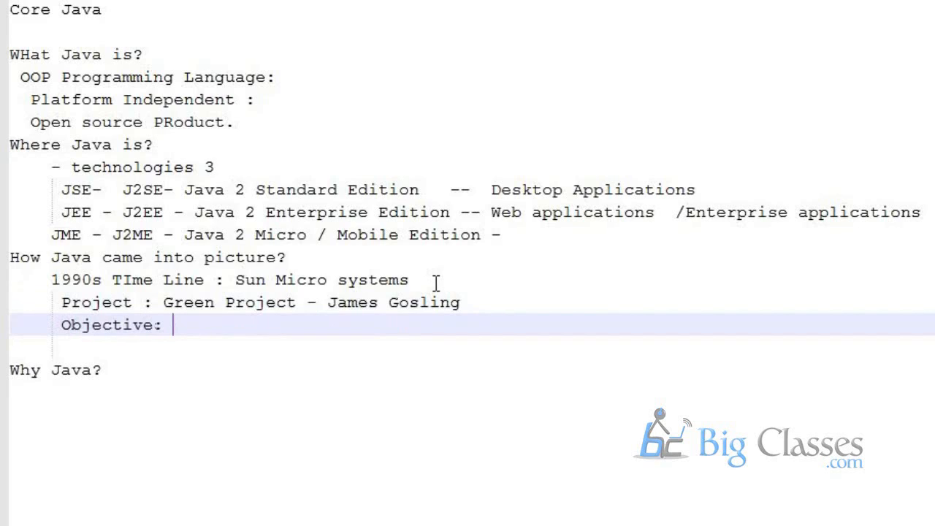
type("Deve")
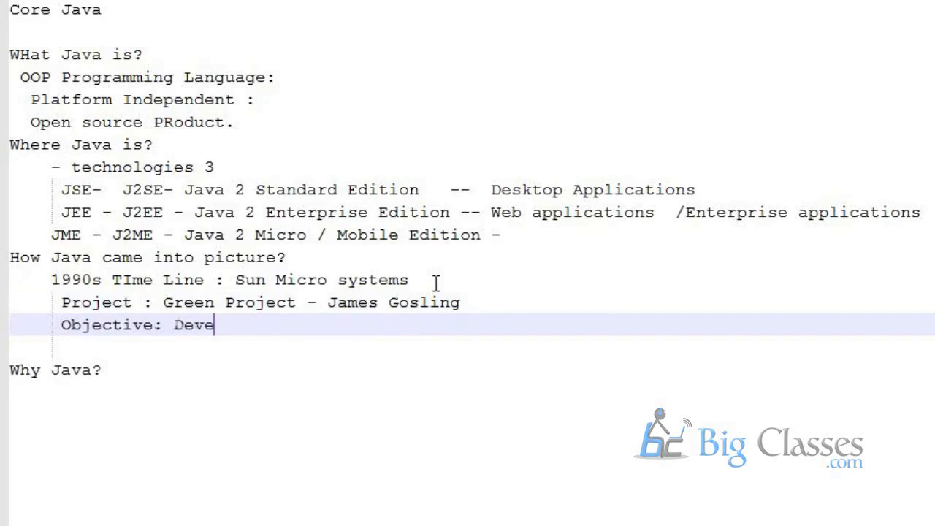
type("lop a Programming Langua")
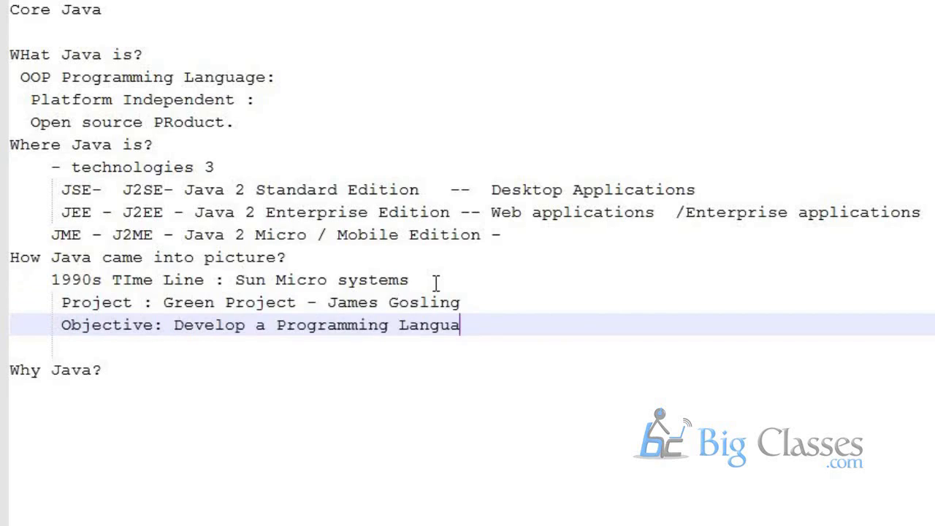
type("ge:")
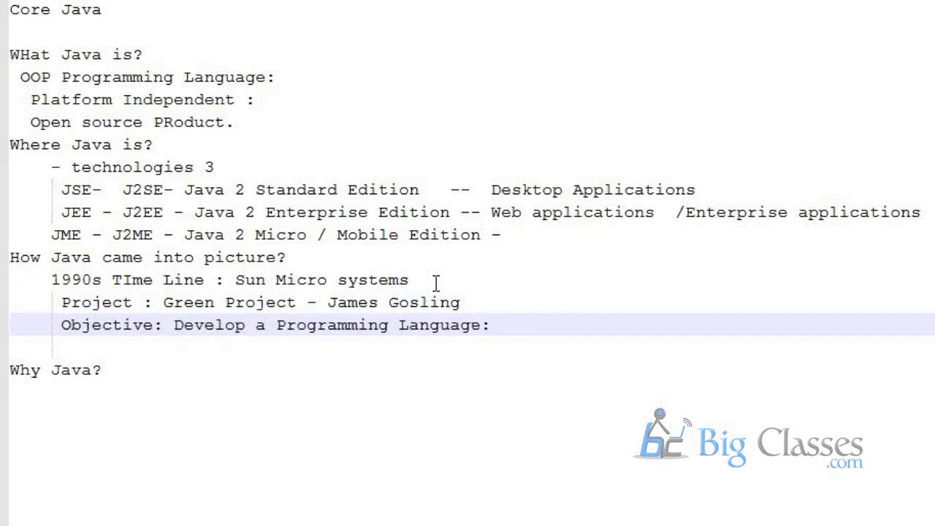
type("add intelligenc to co")
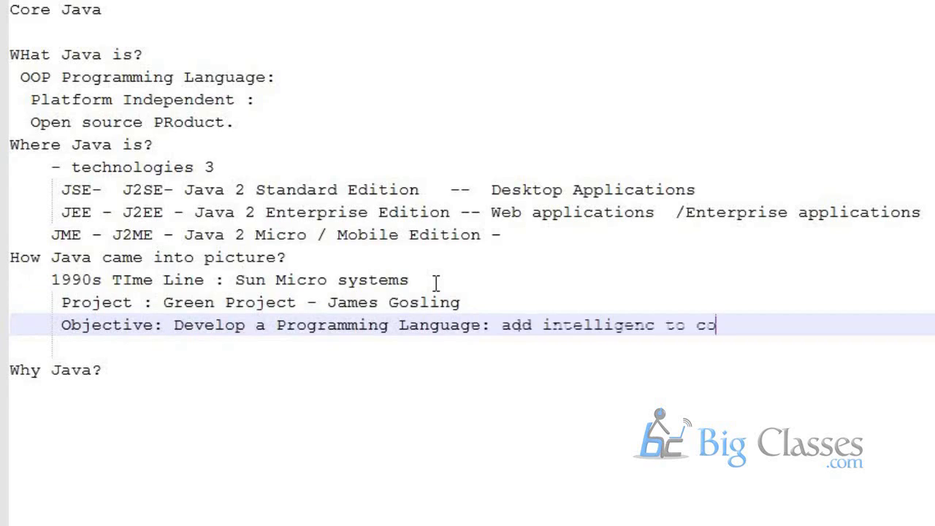
type("nsume")
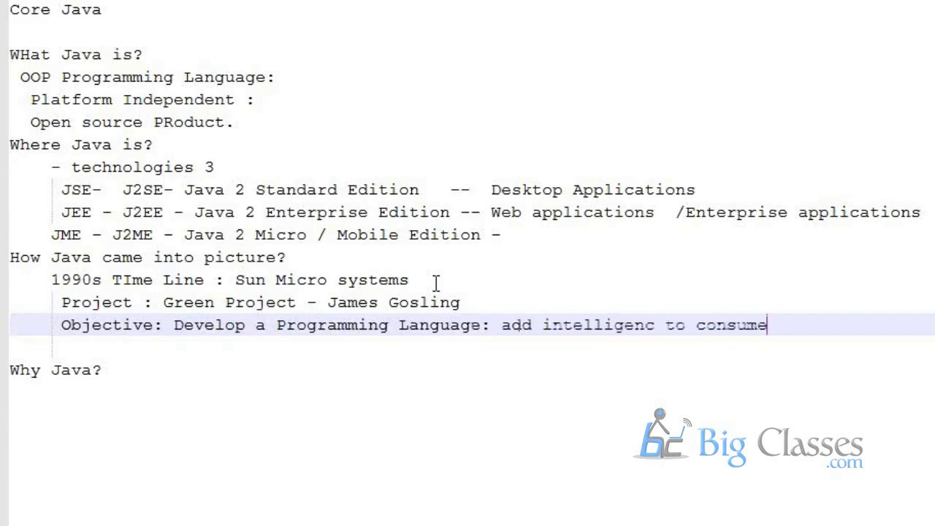
type("r")
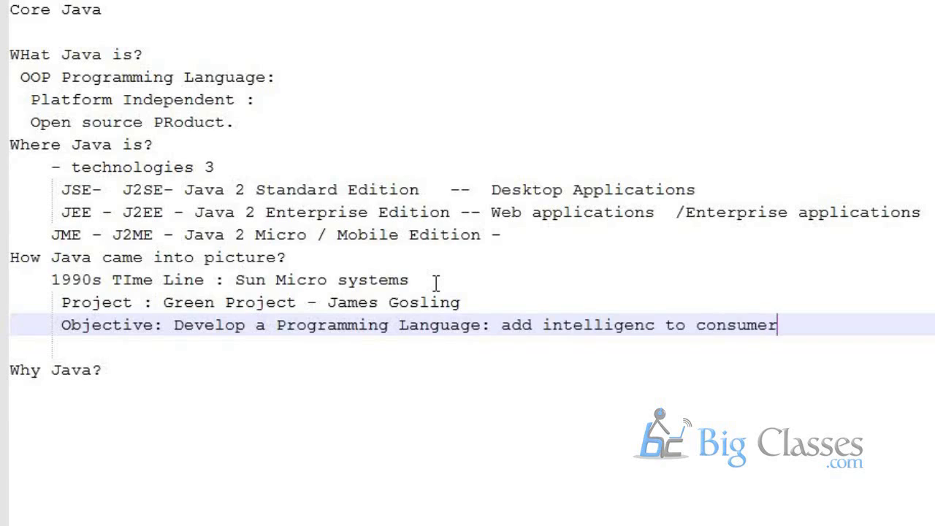
type("electronics.")
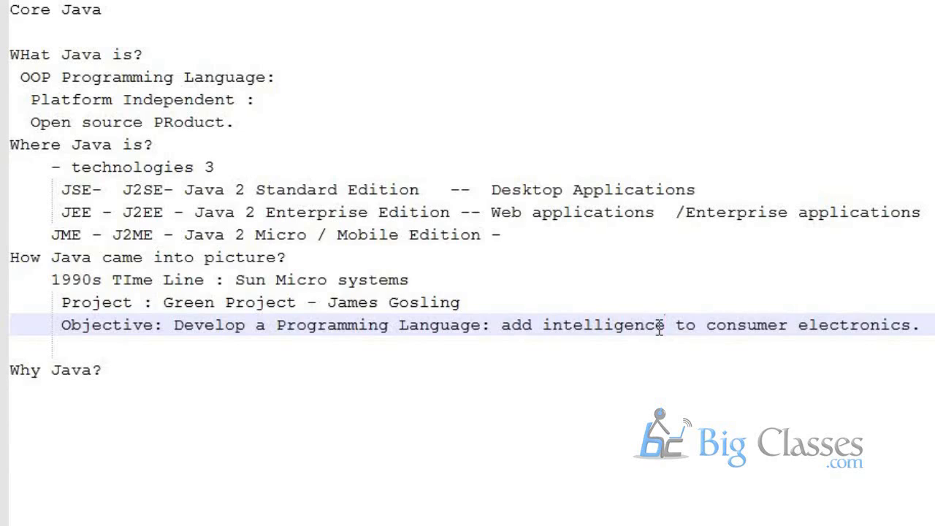
Step: Start a line under the Objective reading 'Black & White color : channels very few.'
double_click(602, 325)
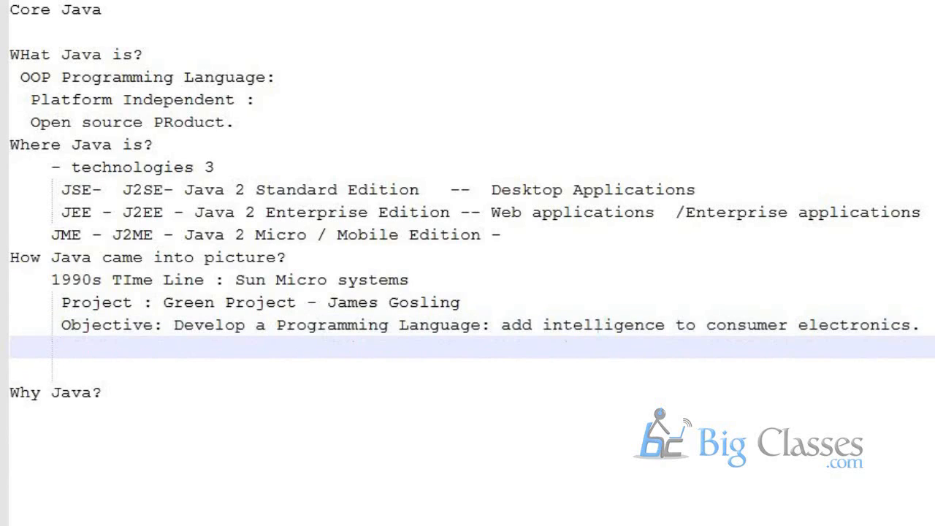
type("B1")
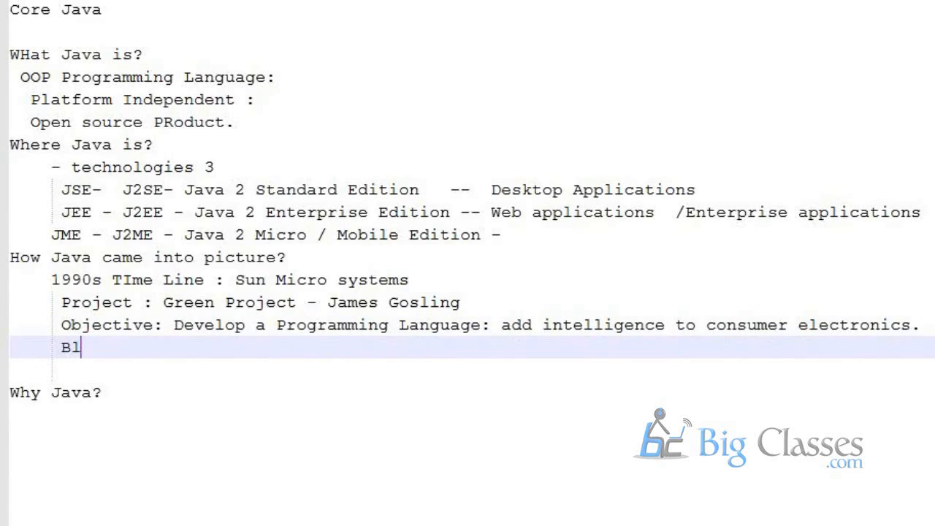
type("ack")
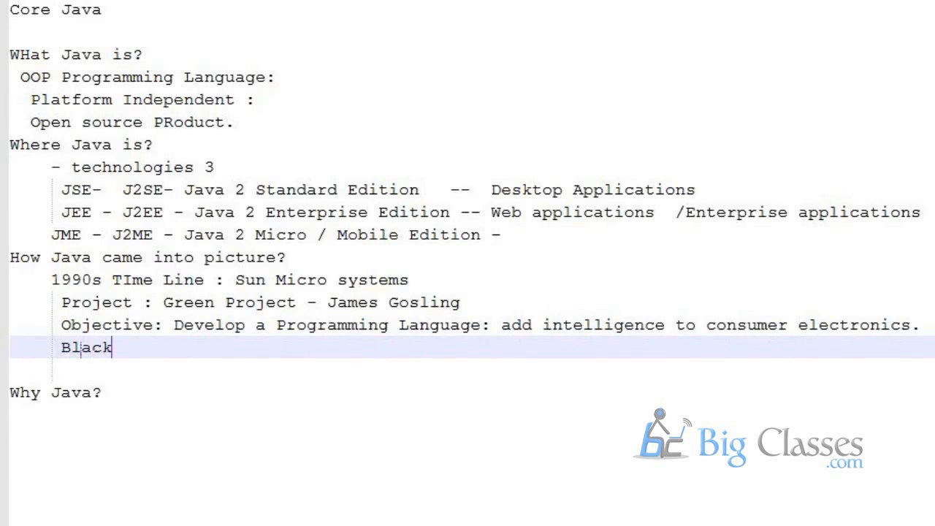
type("&")
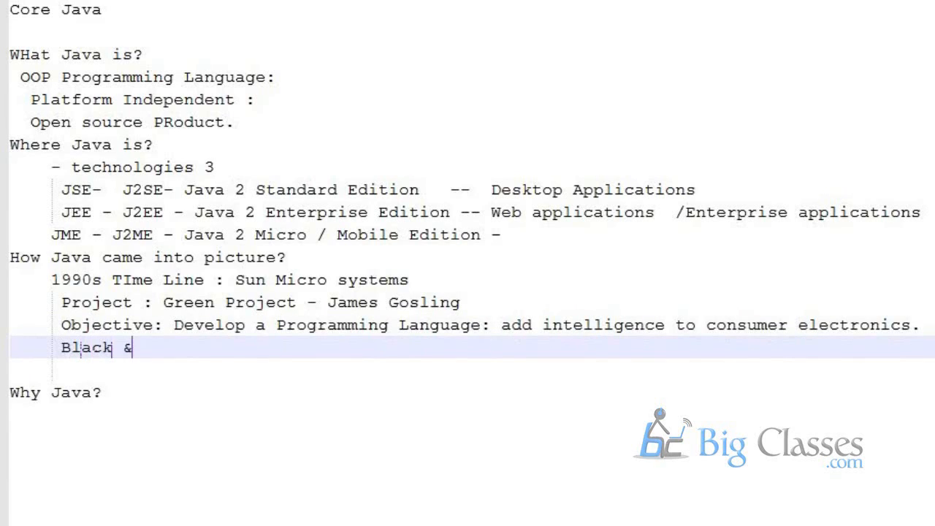
type("WEhi")
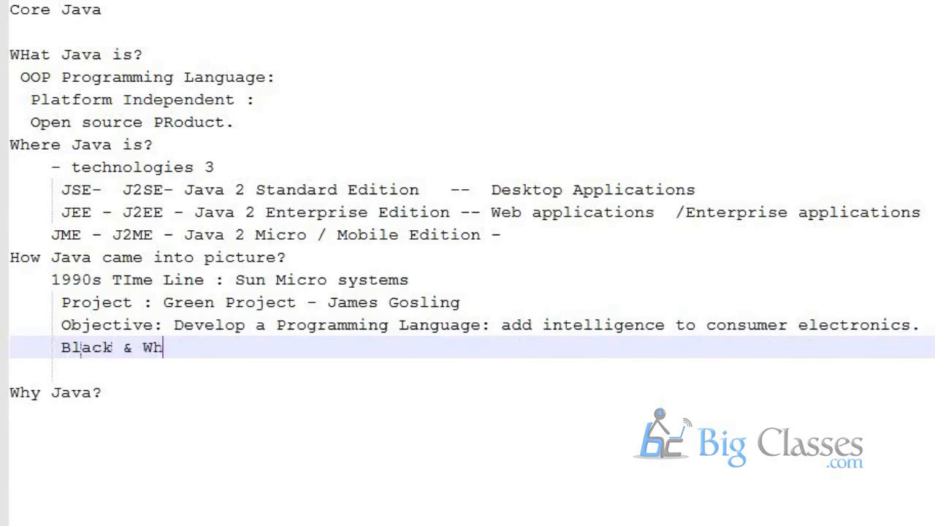
type("ite color :")
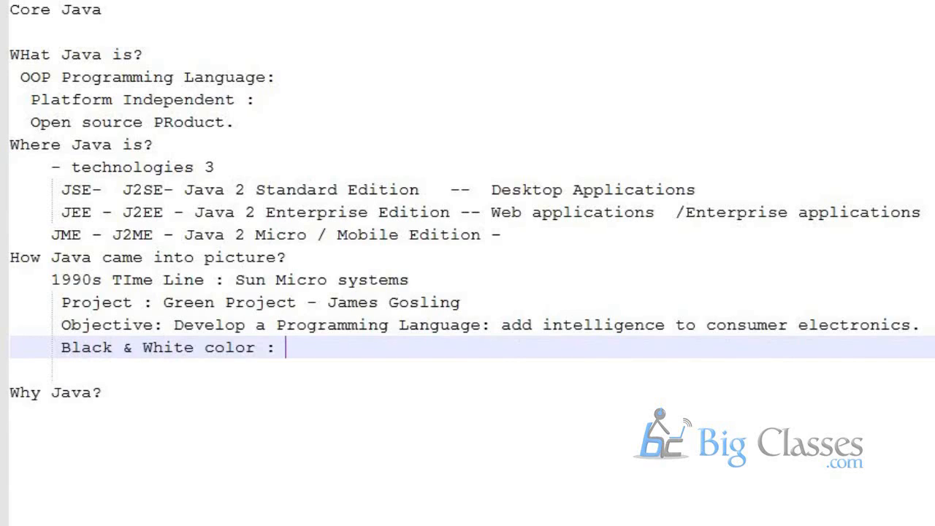
type("channels very few.")
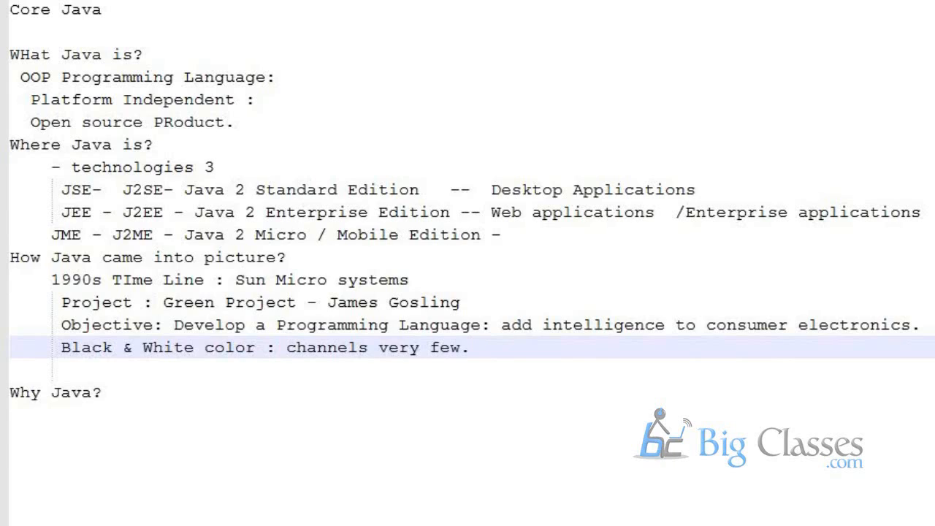
Step: Continue that line with 'Remote controls :'
left_click(471, 348)
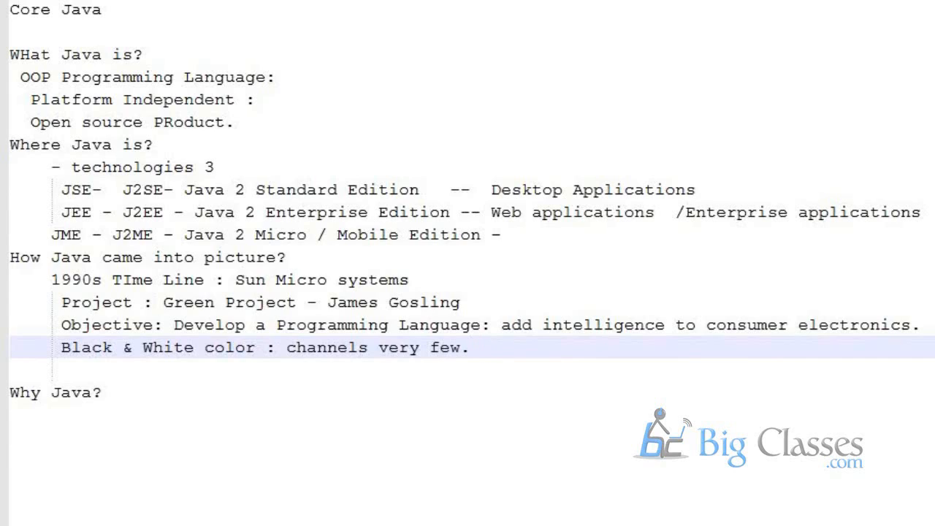
type("R")
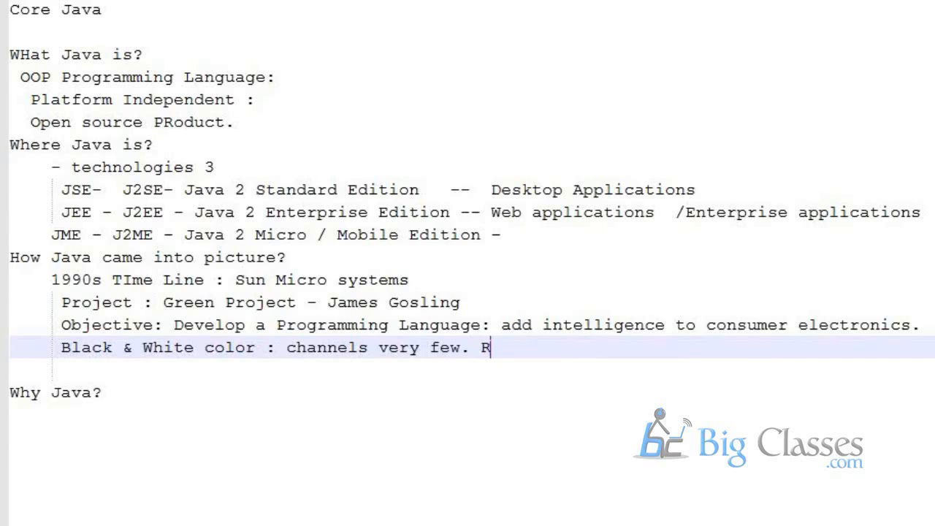
type("e")
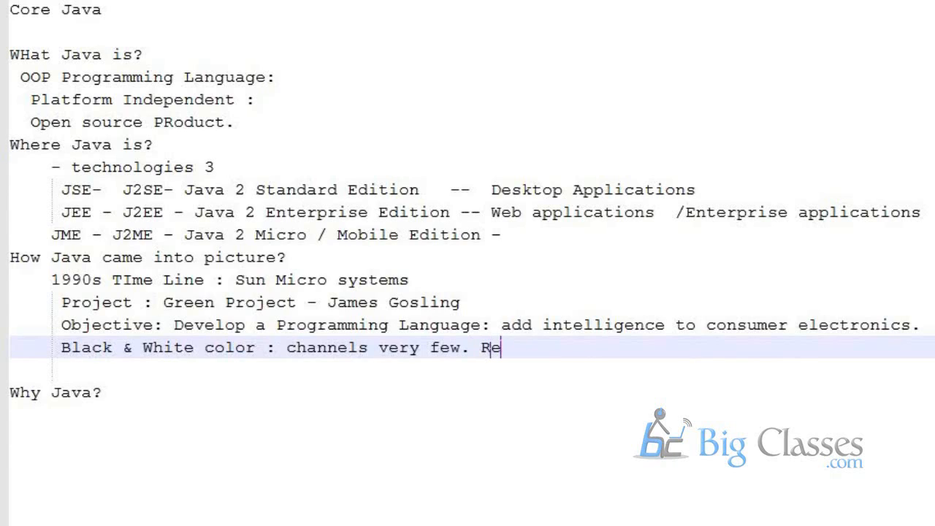
type("mote controls :")
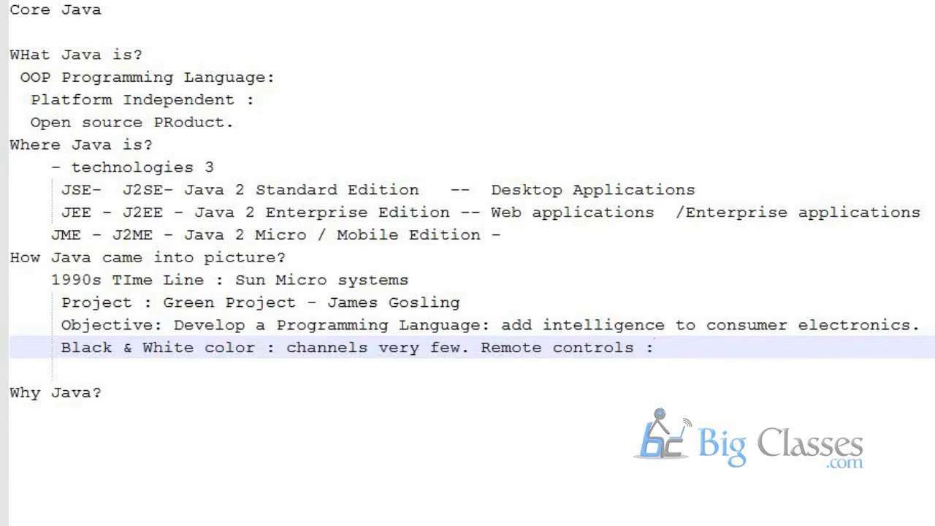
Step: Add 'R & D:', '1993 - Oak Programming Language' and '1994 & R & D' beneath the remote controls line
left_click(654, 348)
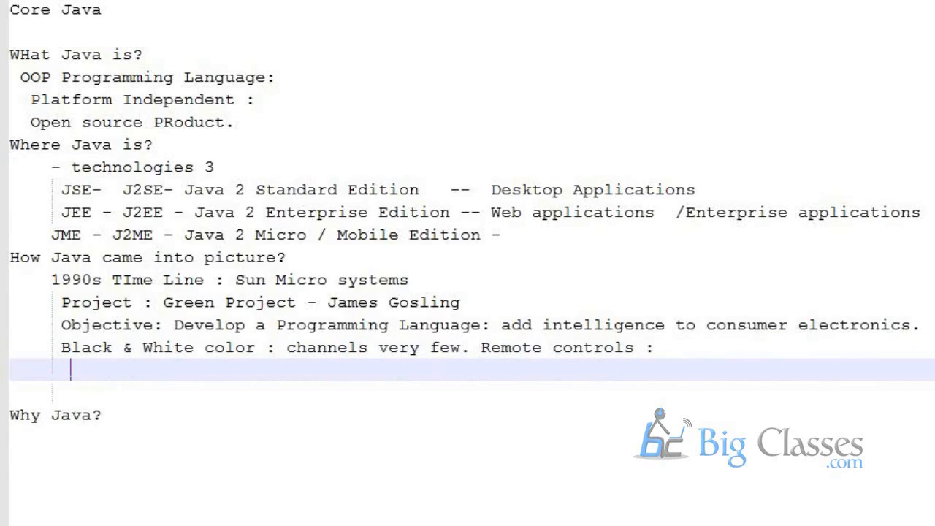
type("=")
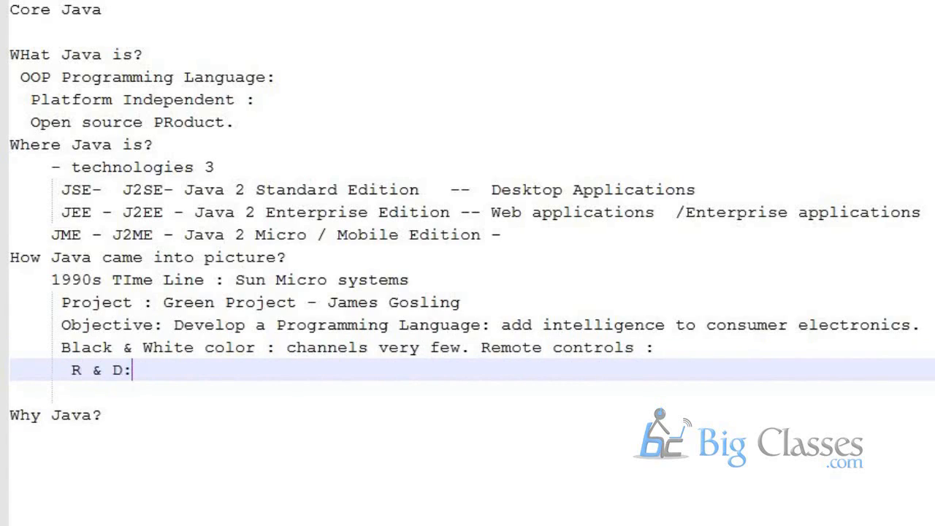
type("1")
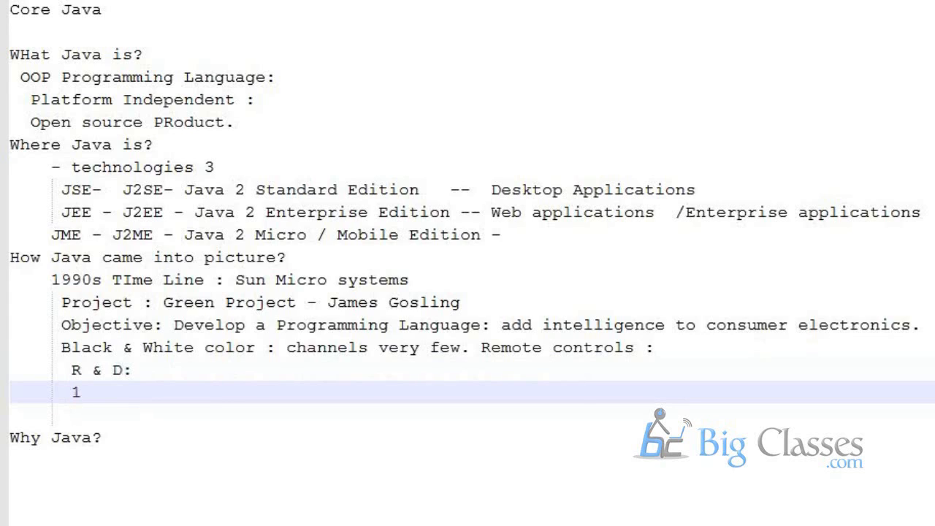
type("993 - Oak")
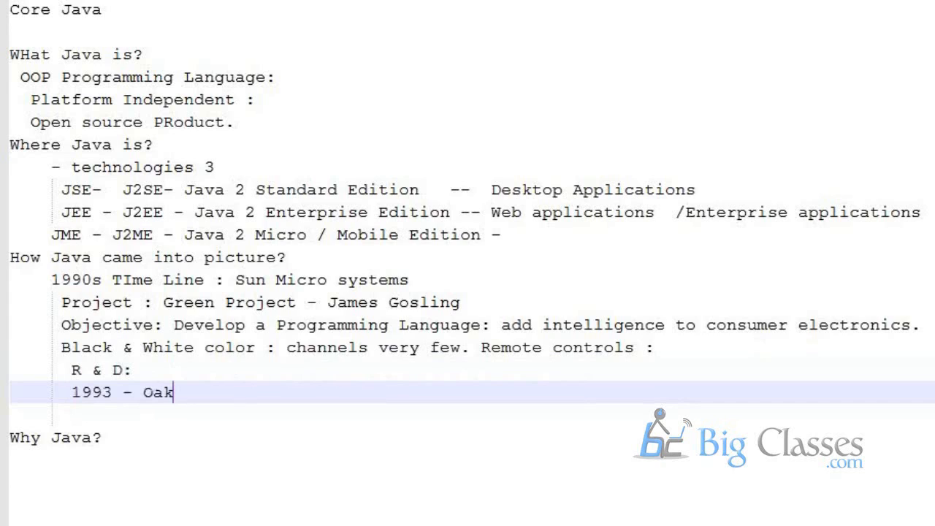
type("Programming")
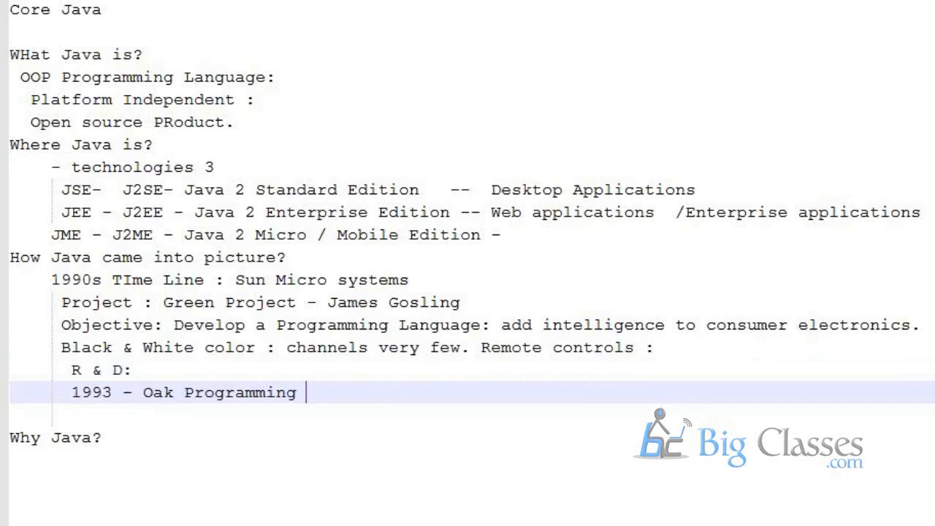
type("Language")
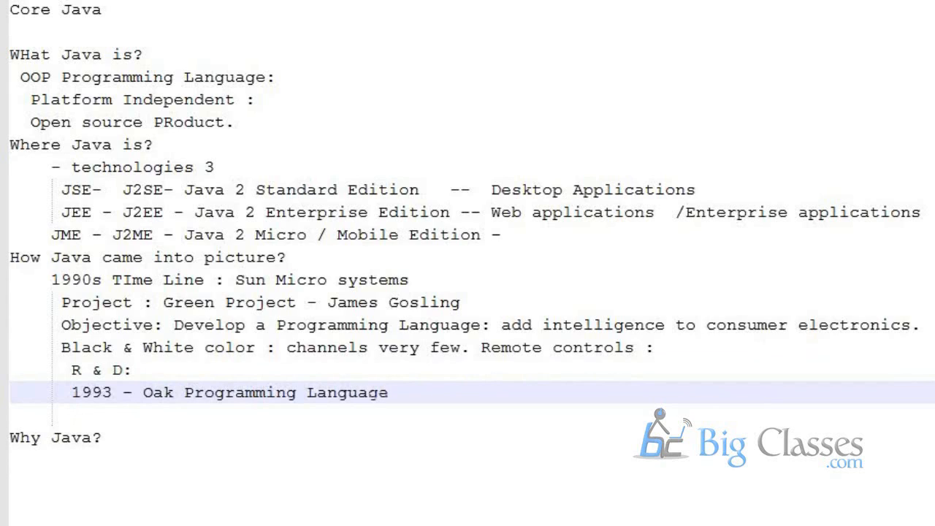
type("1994 & R & D")
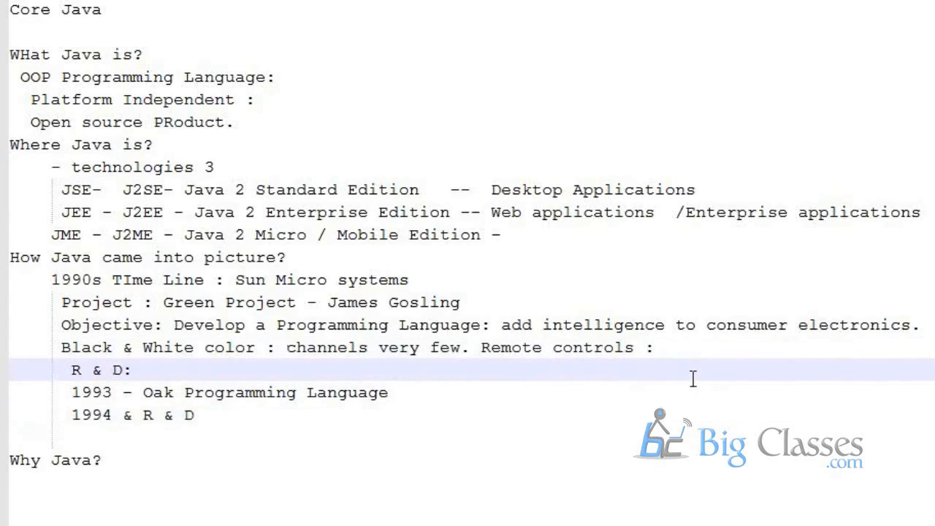
left_click(357, 371)
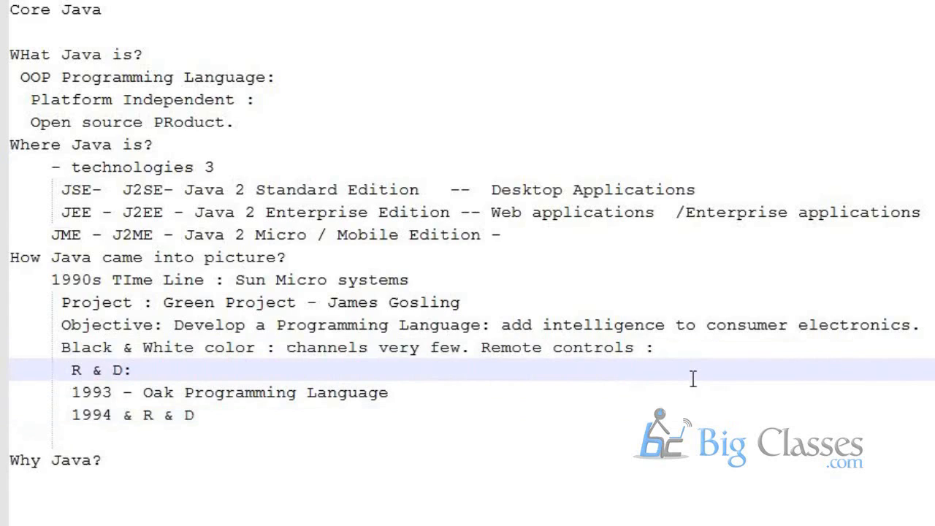
Step: Write '1993 - Internet Came into Picture' in the right-hand timeline column beside the Oak line
type("19")
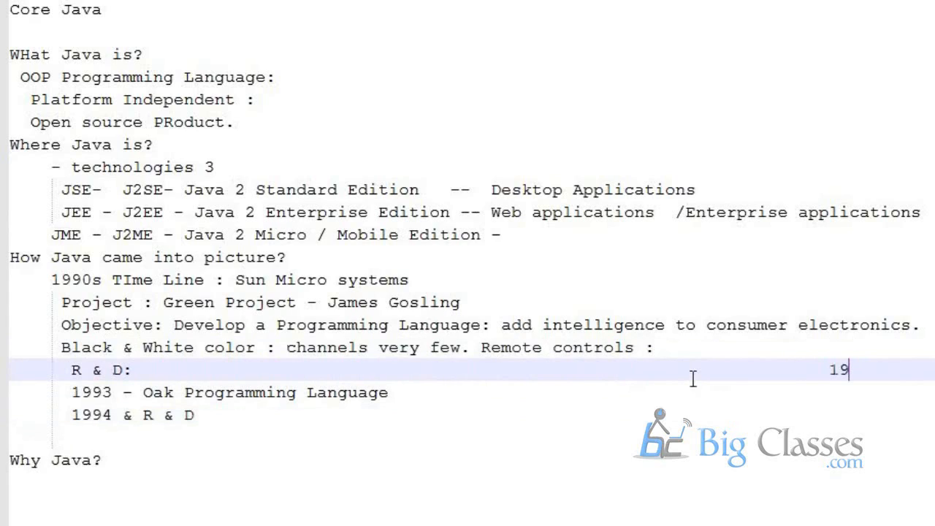
type("93")
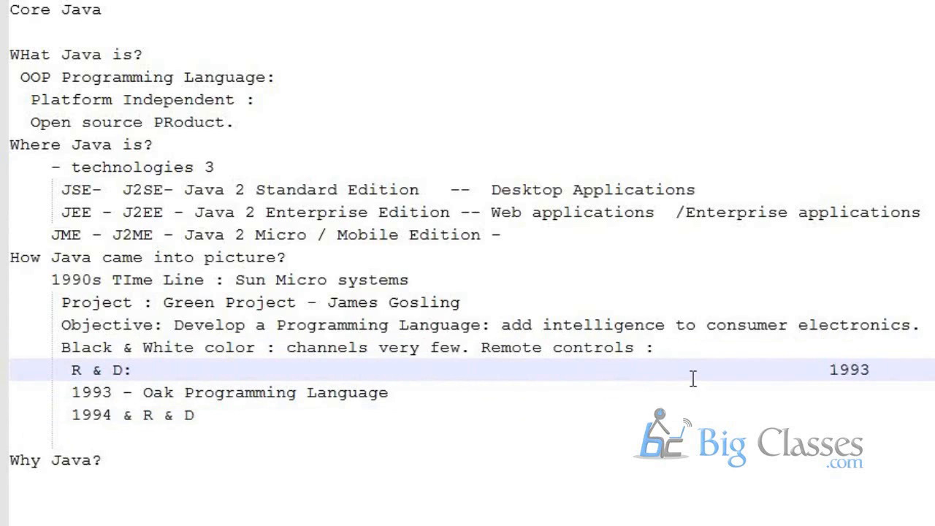
type("- In")
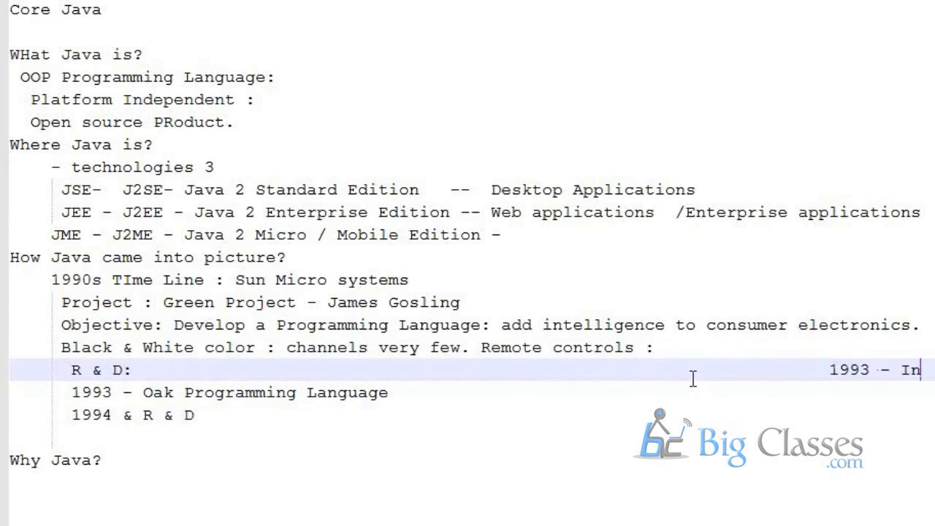
type("ternet Came")
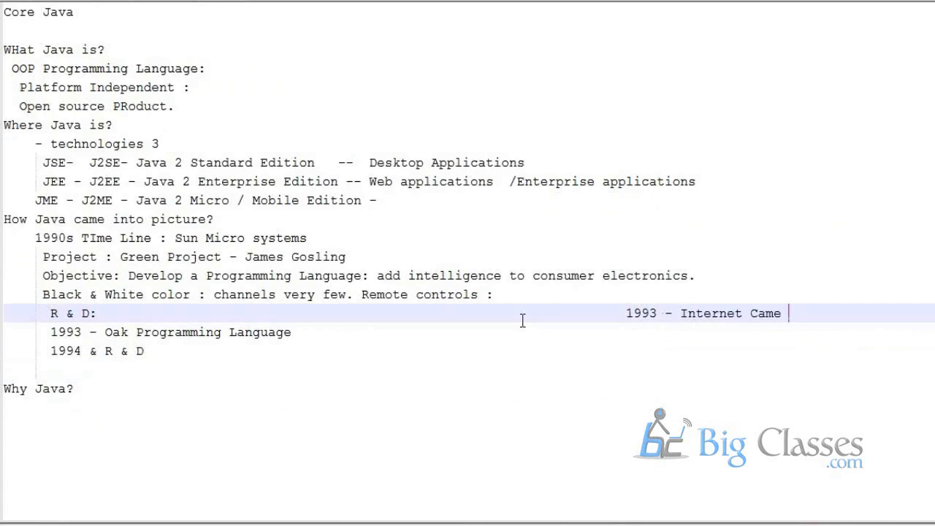
type("into Picu")
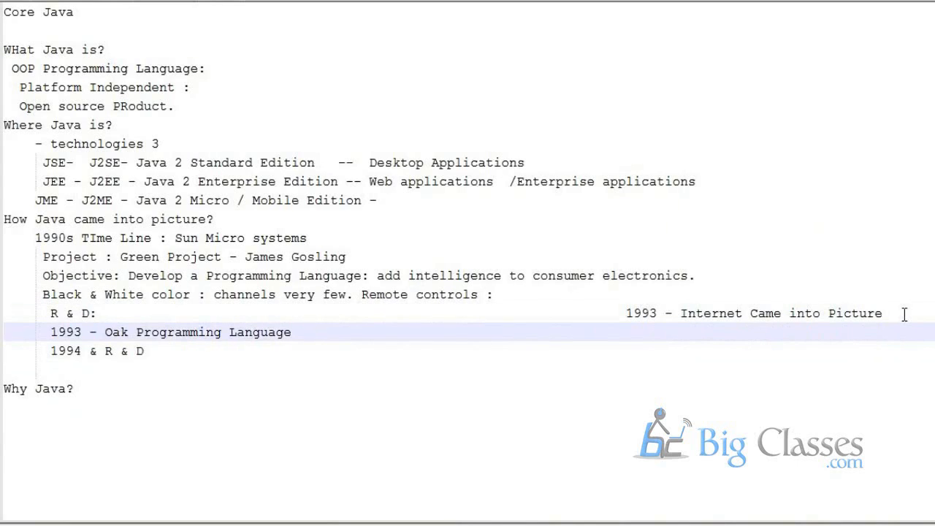
Step: Write '1994 - R & D' in the right-hand column on the next line
type("1")
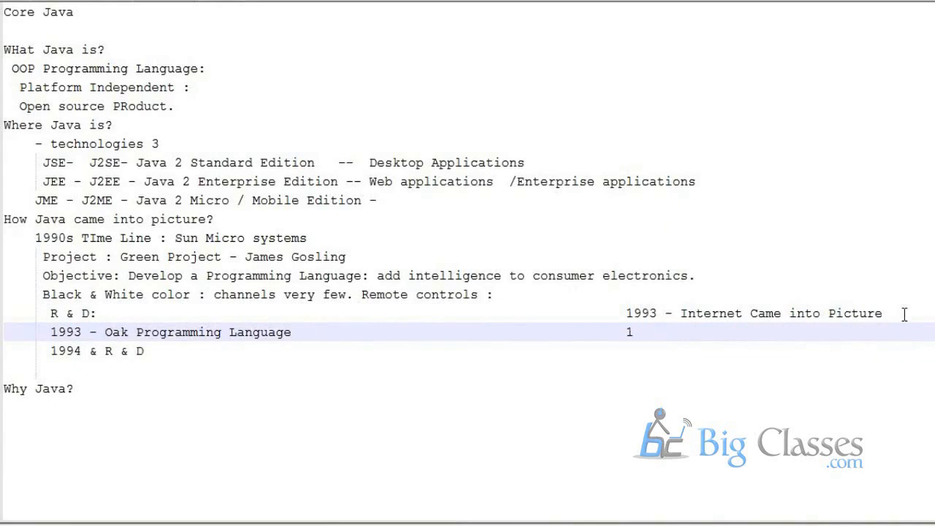
type("994")
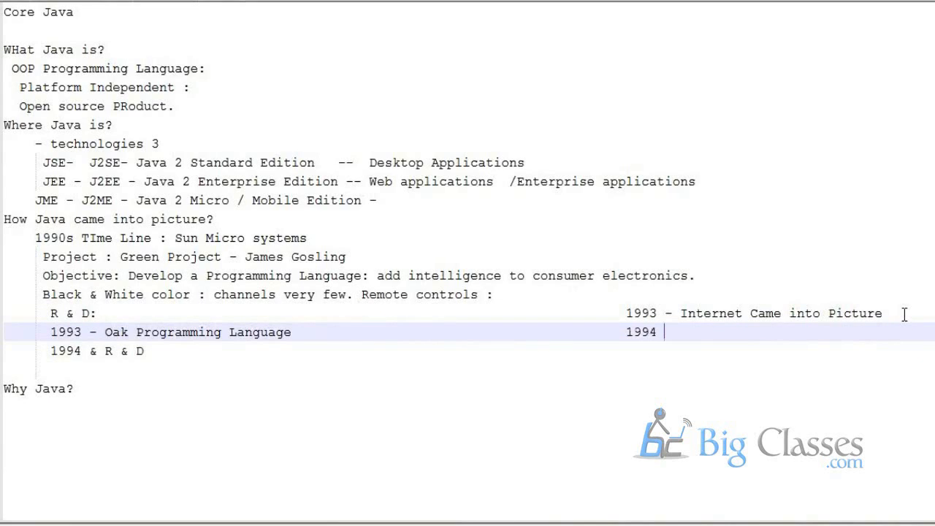
type("- R & D")
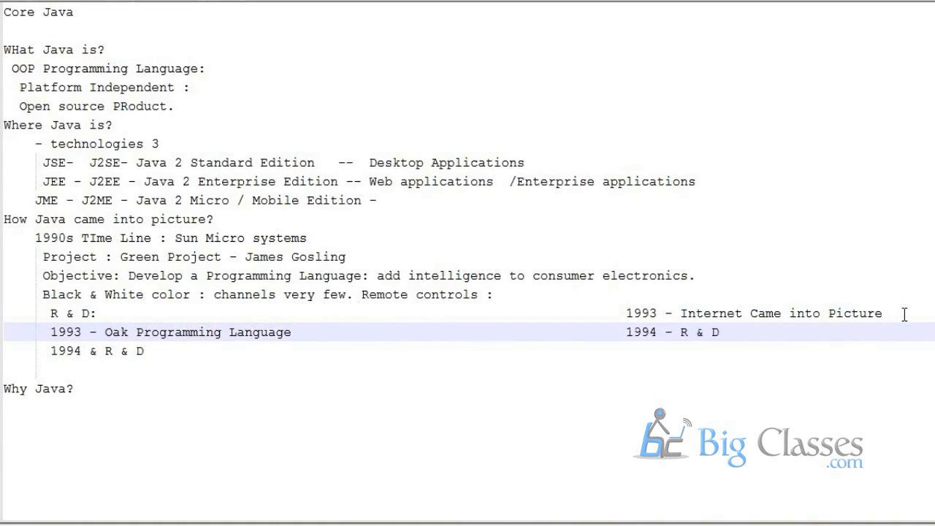
mouse_move(186, 350)
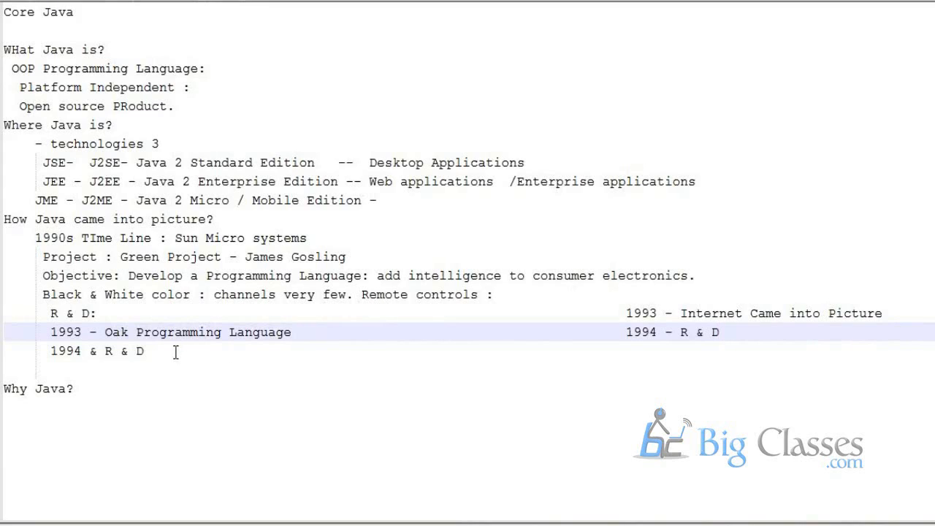
left_click(146, 350)
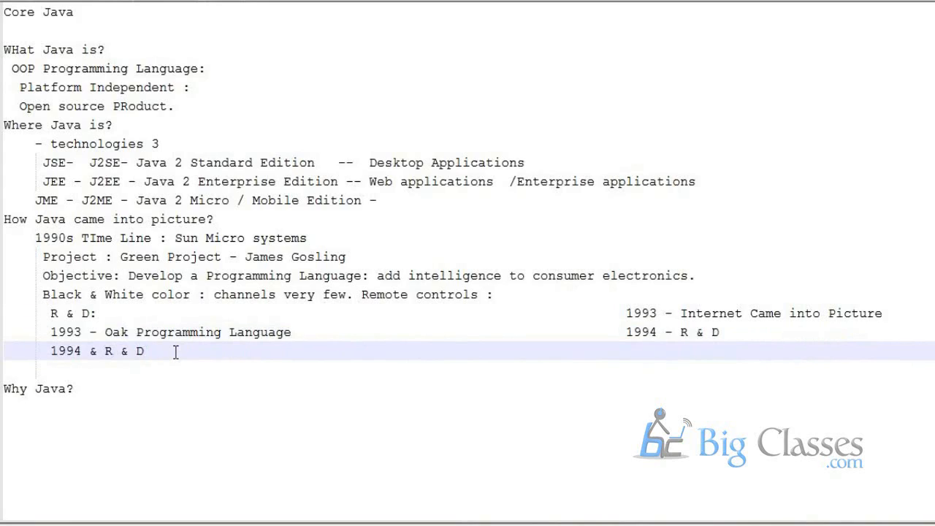
Step: Add a line 'Programs Browser : best suited on internet' under '1994 & R & D'
type("Programs")
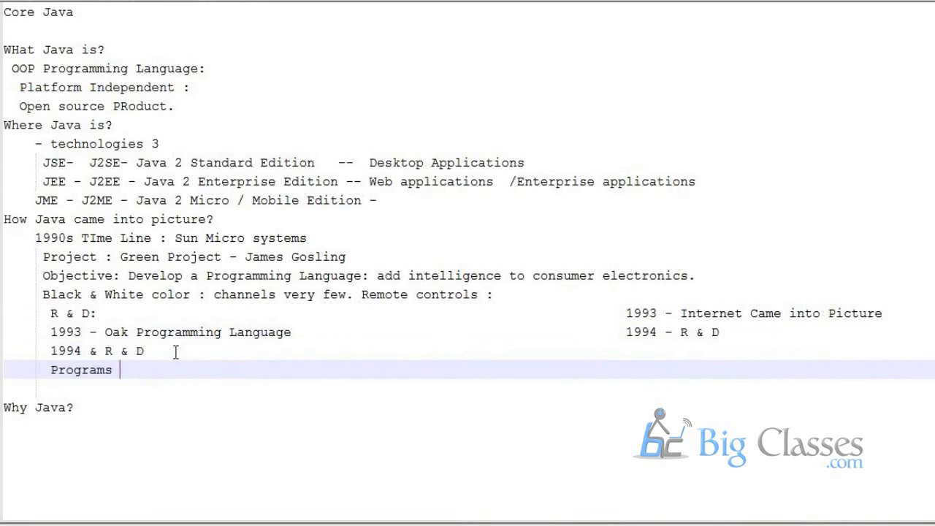
type("B")
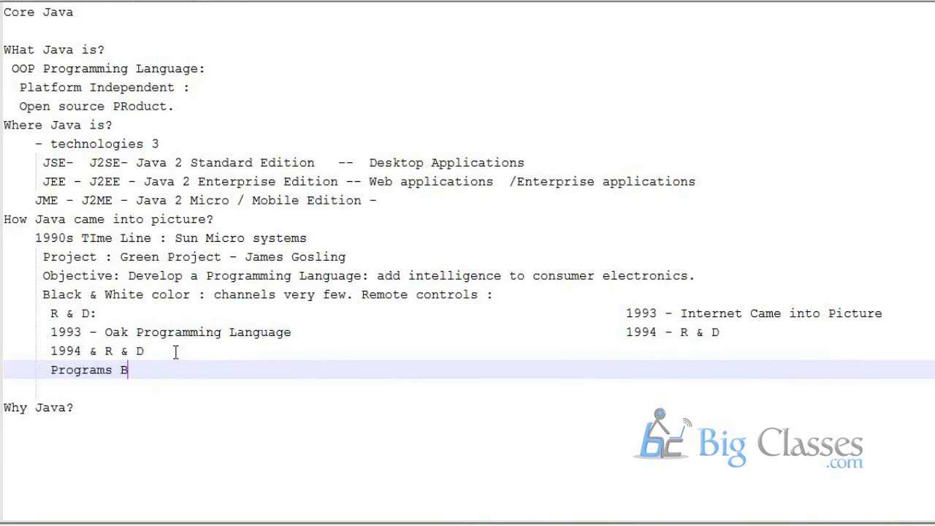
type("rowser")
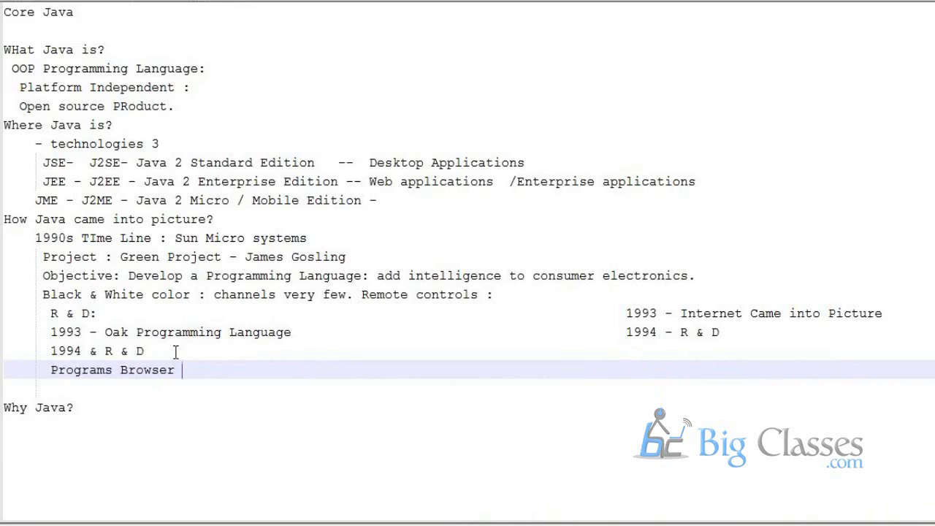
type(":")
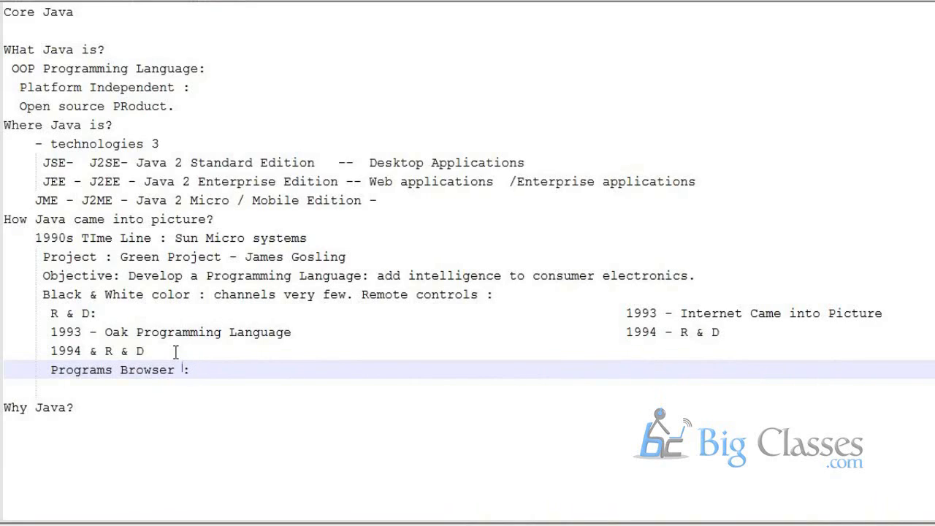
type("best su")
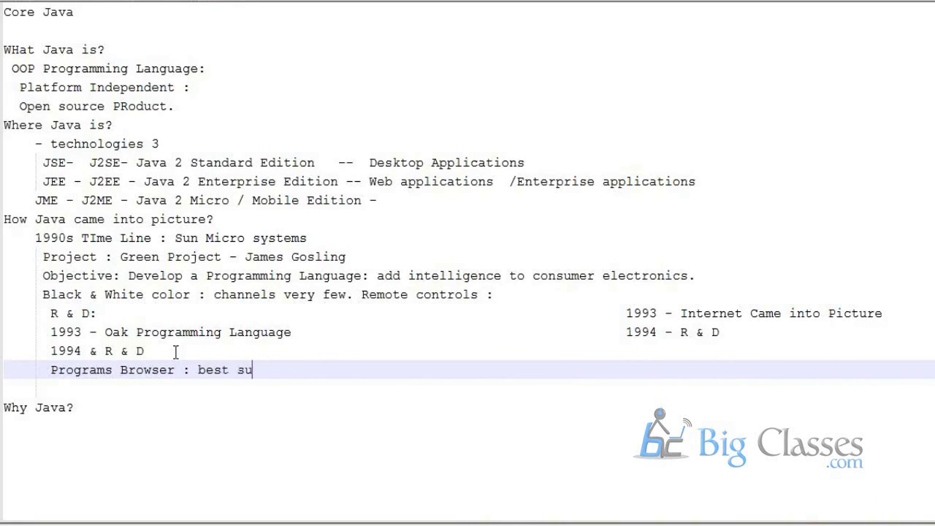
type("ited on")
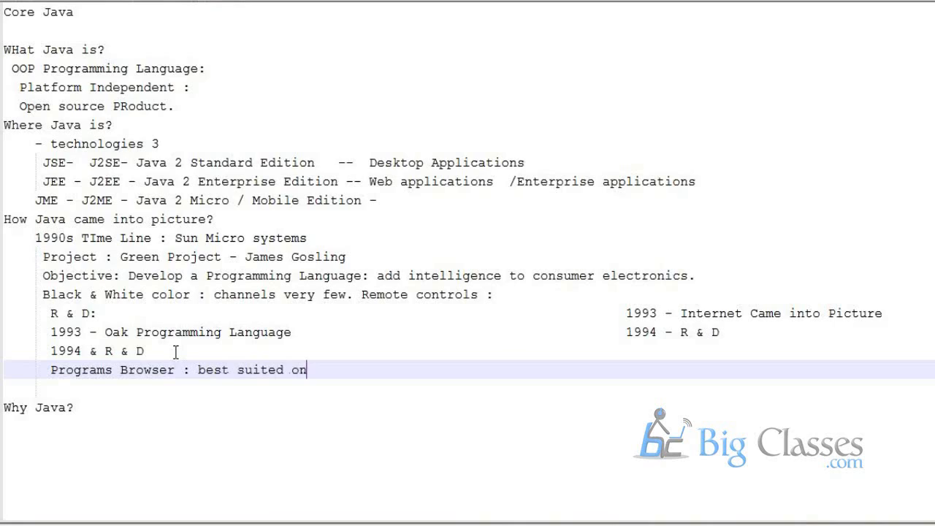
type("internet")
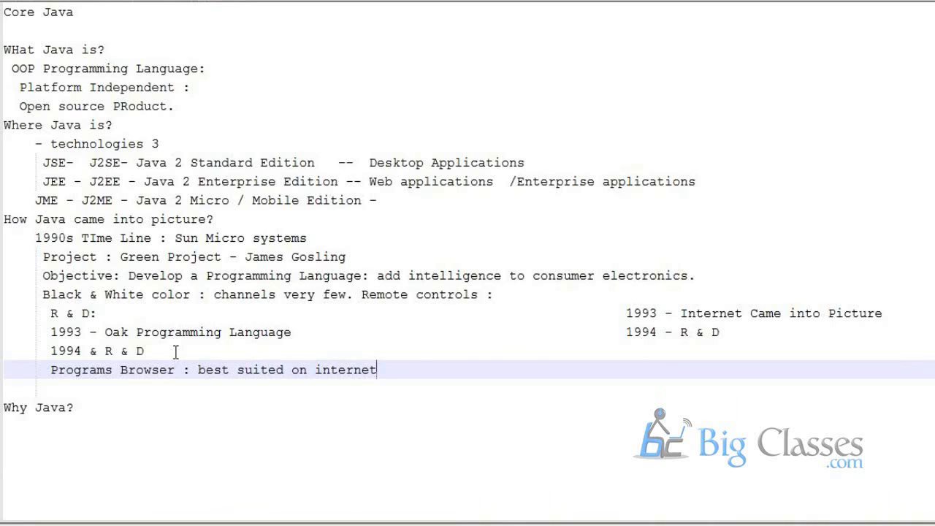
left_click(594, 368)
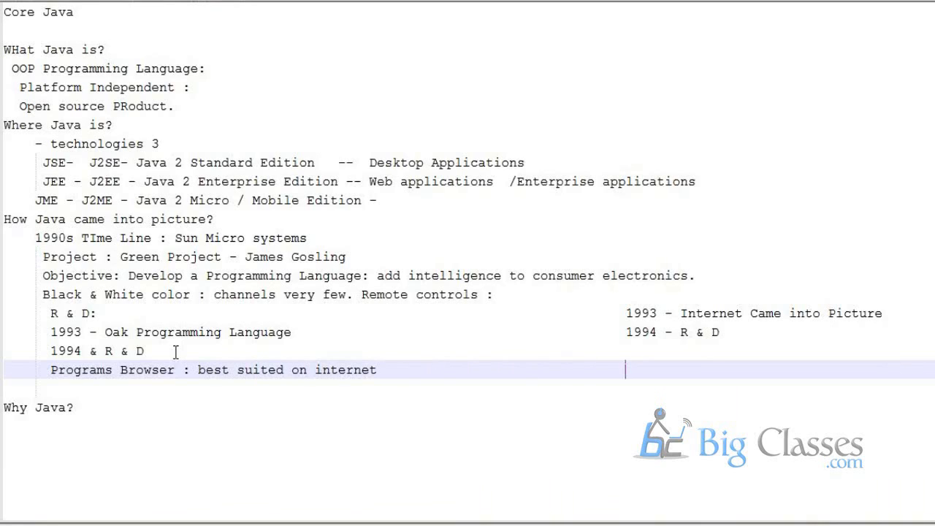
Step: Write '1995 R & D' in the right-hand column beside the Programs Browser line
type("199")
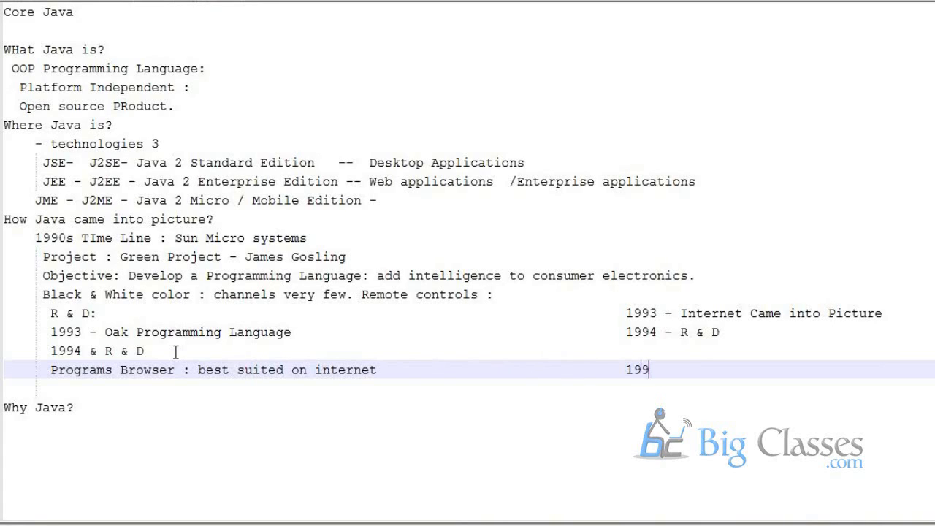
type("95")
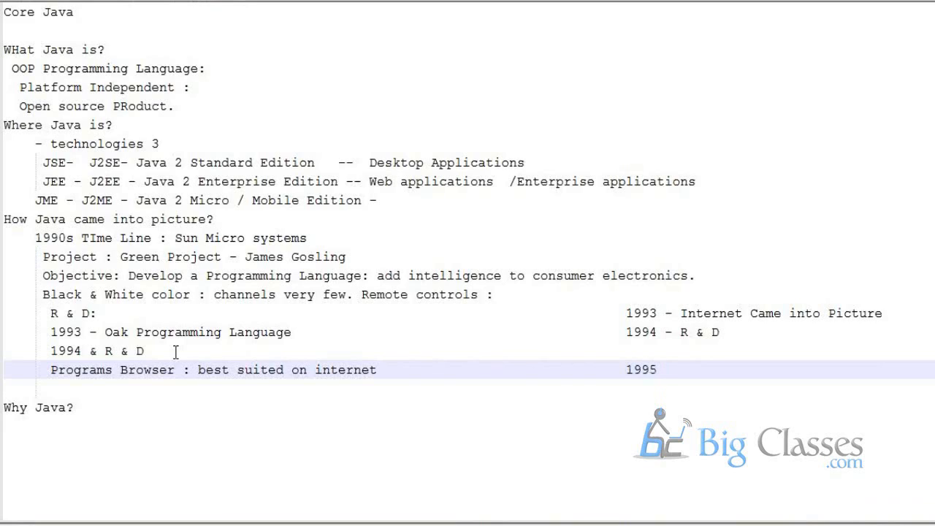
type("R &")
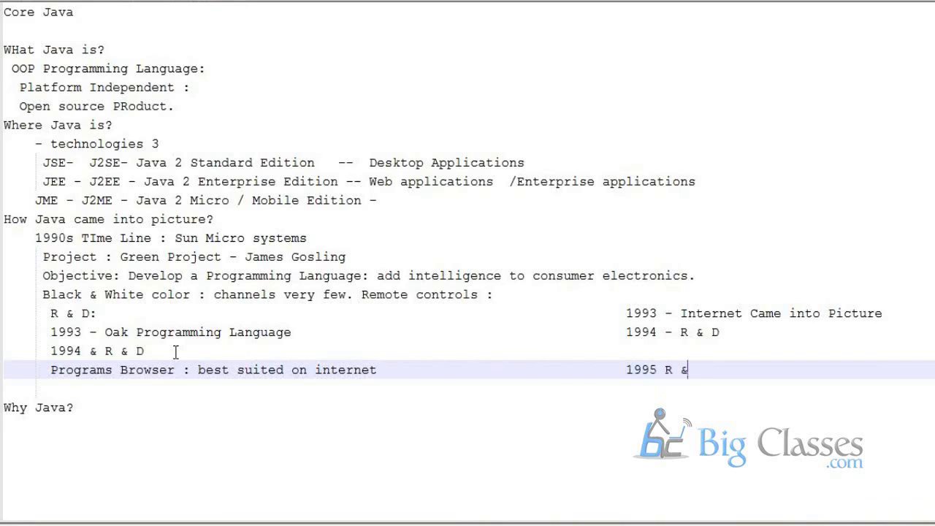
type("& D")
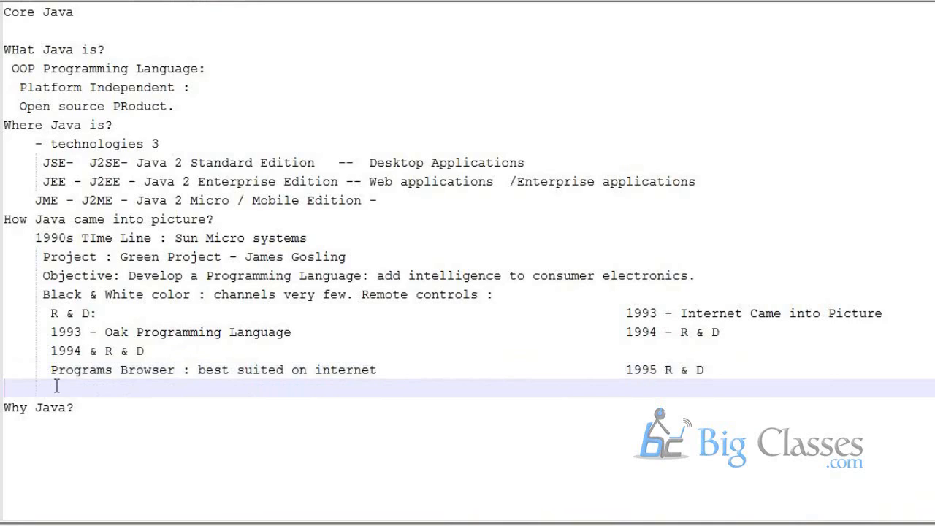
Step: Add the line '1995 - Oak ---> Java' to the notes
type("199")
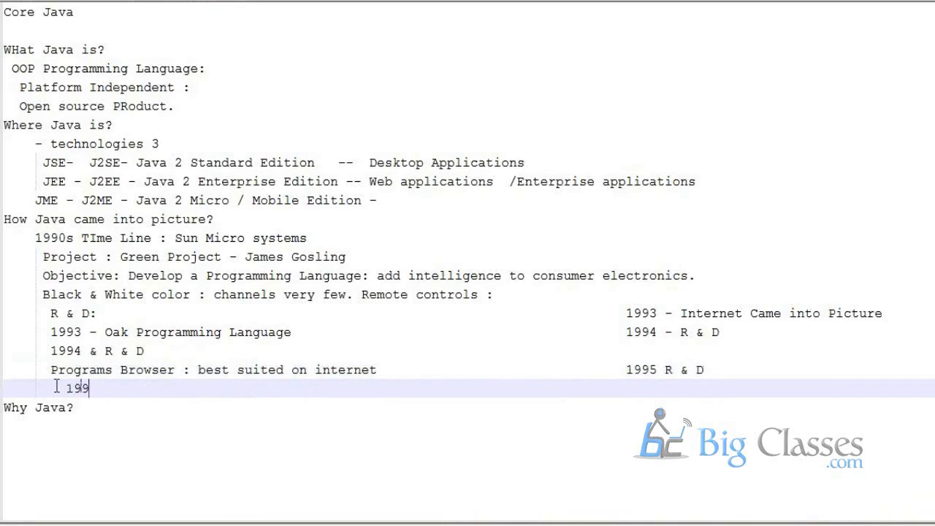
type("95")
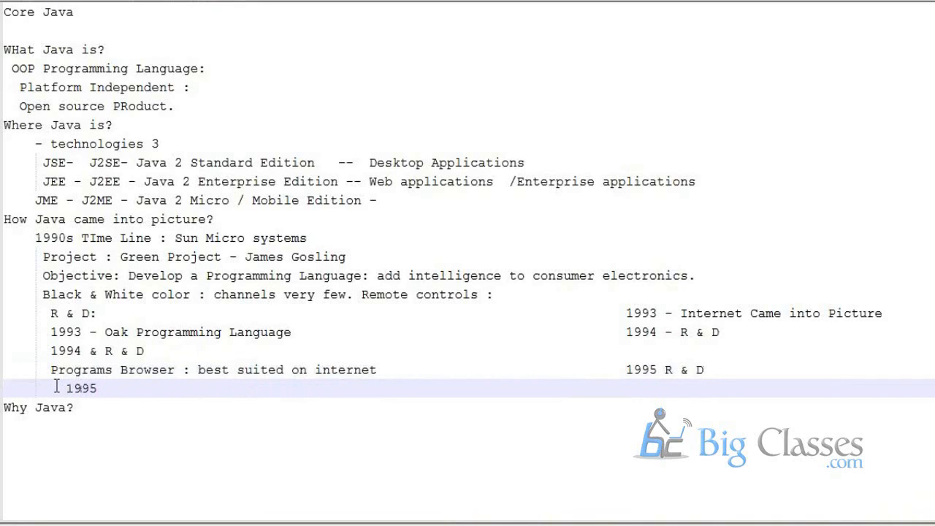
type("- d")
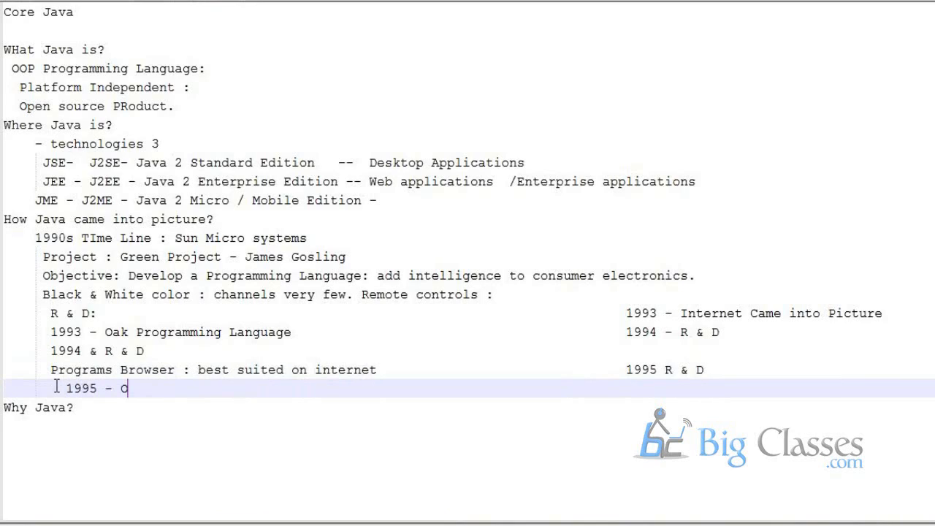
type("ak ---")
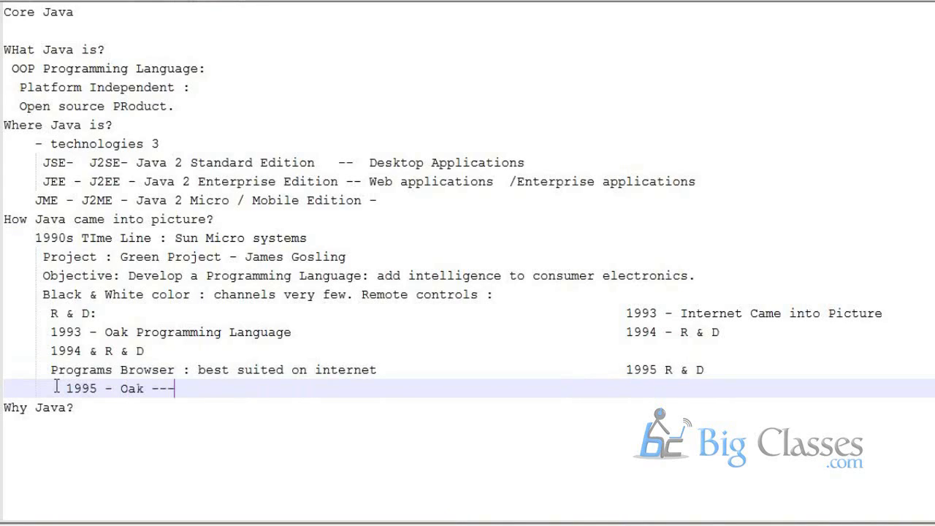
type("> Java")
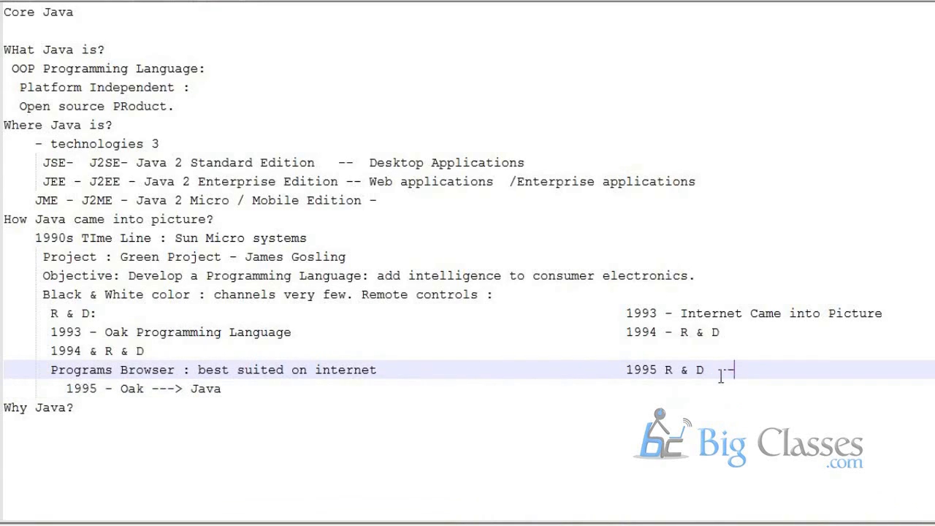
Step: Append '--- Java' after '1995 R & D' in the right-hand timeline
type("--- Ja")
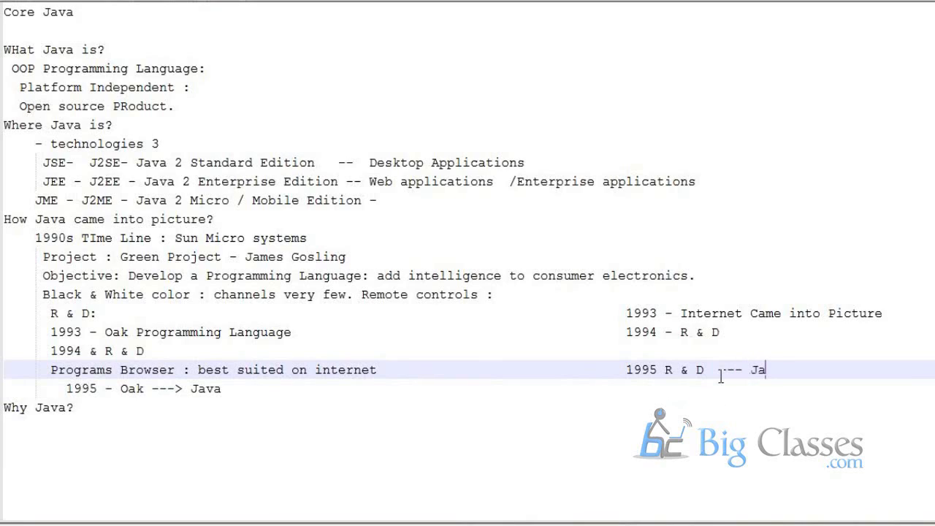
type("va")
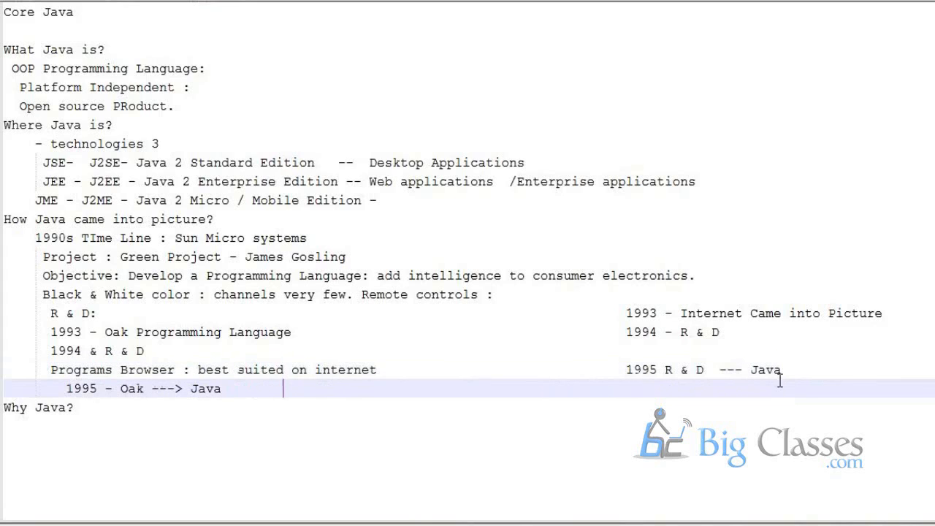
left_click(563, 387)
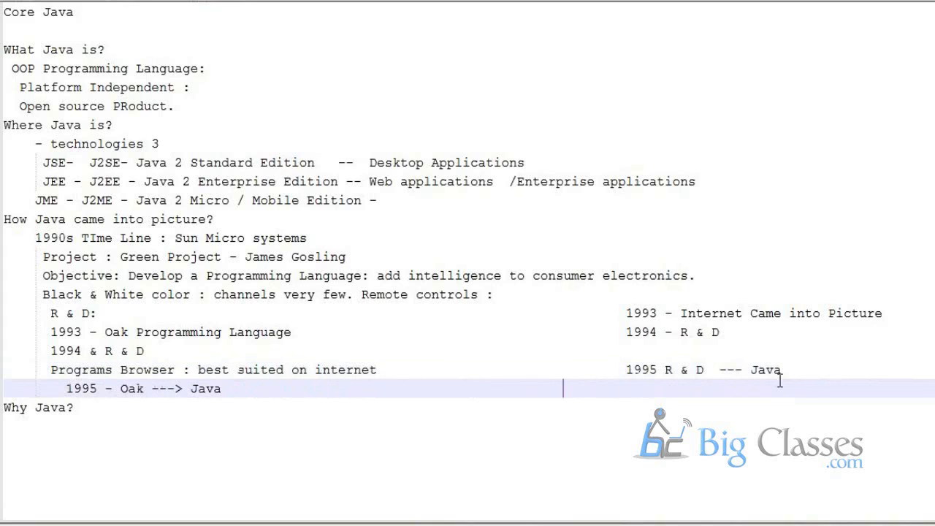